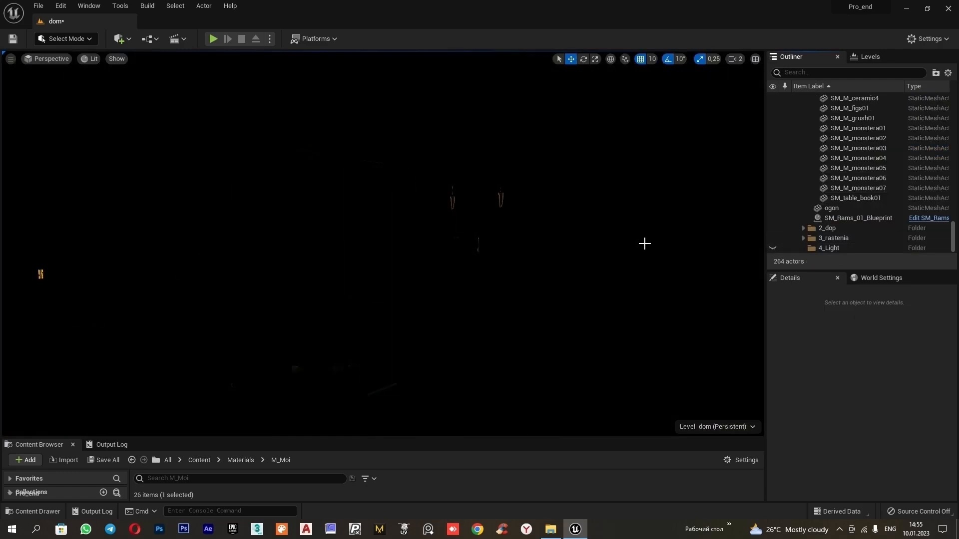
pyautogui.moveTo(158, 15)
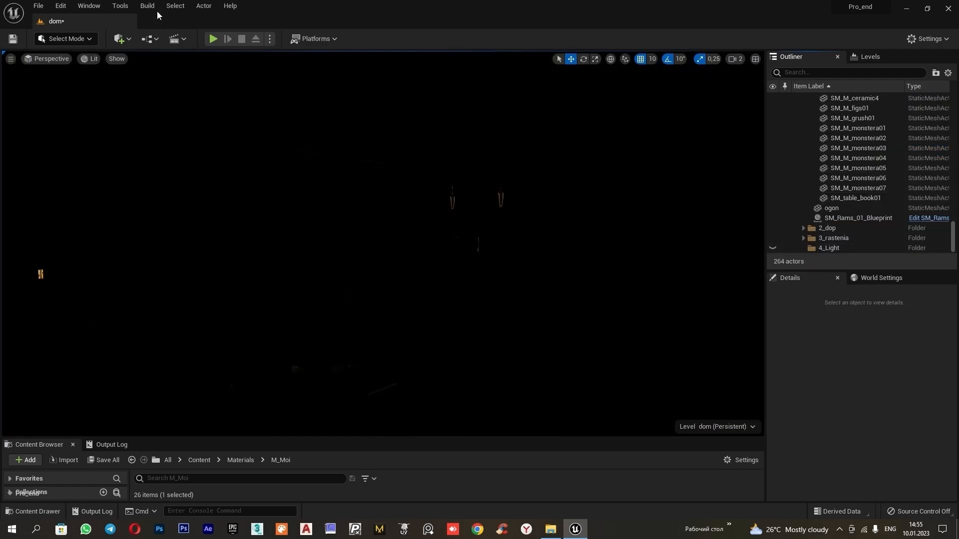
# - Look up the ray tracing and virtual settings in Project Settings
pyautogui.click(146, 6)
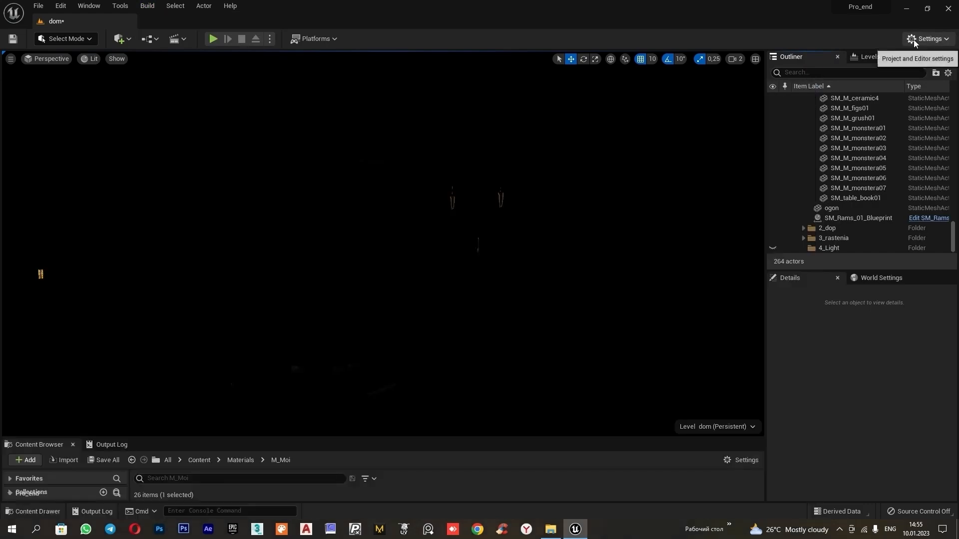
pyautogui.click(927, 39)
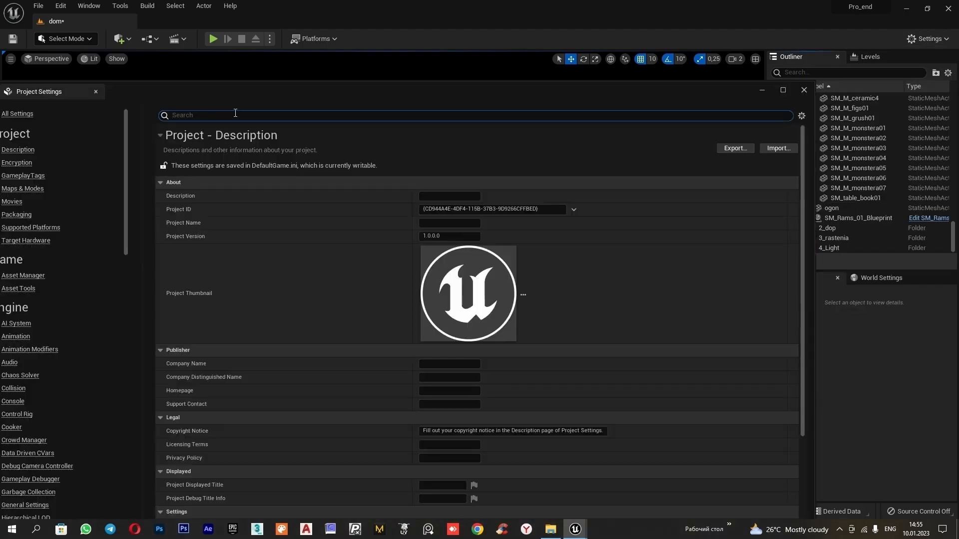
pyautogui.write('ray traci')
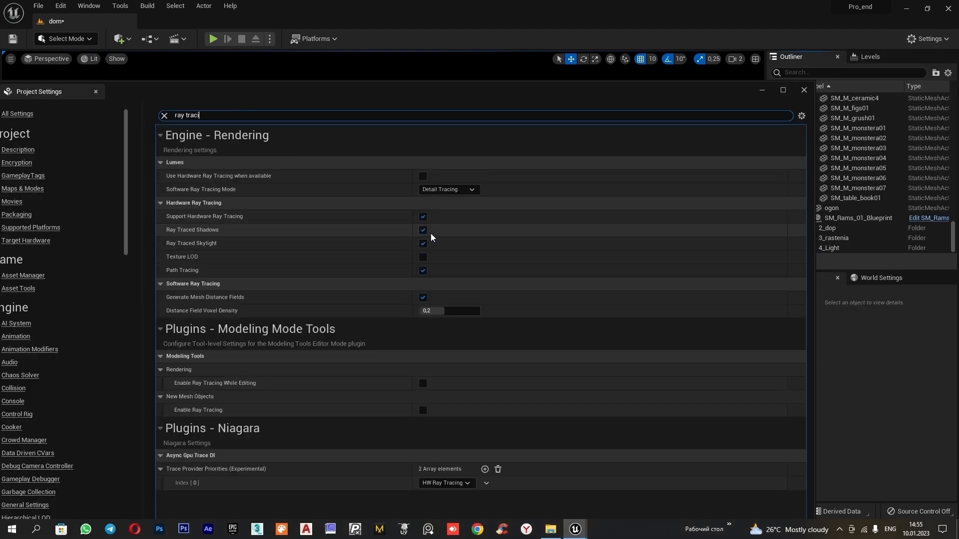
pyautogui.click(164, 115)
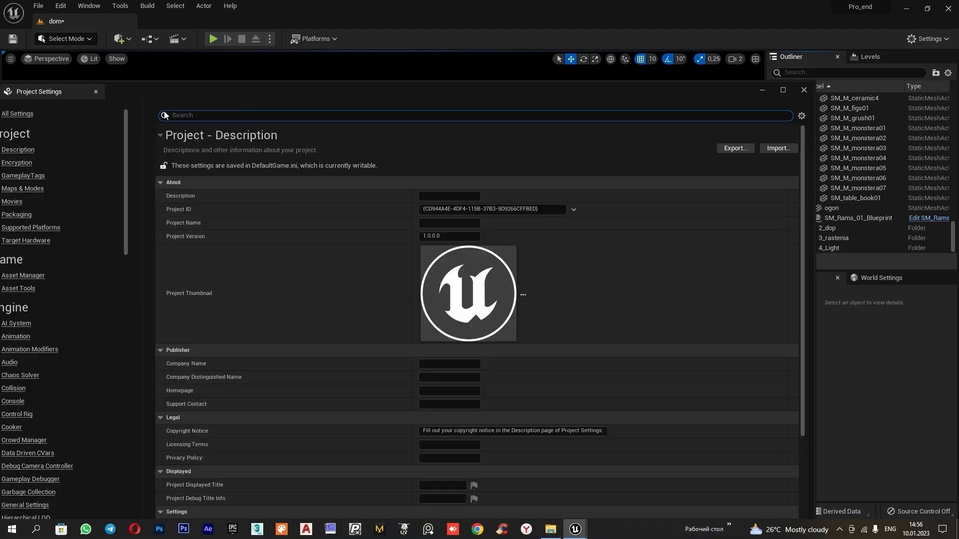
pyautogui.write('virt')
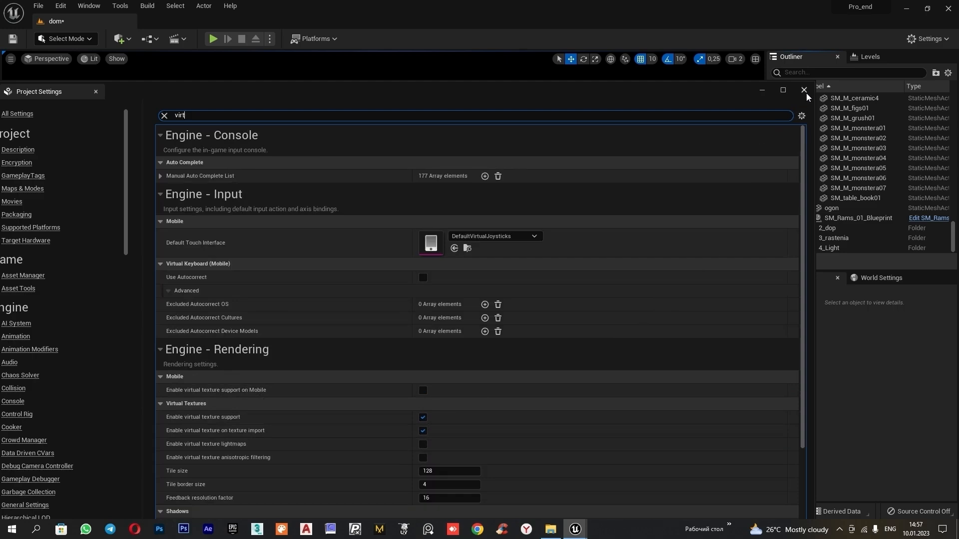
pyautogui.click(804, 90)
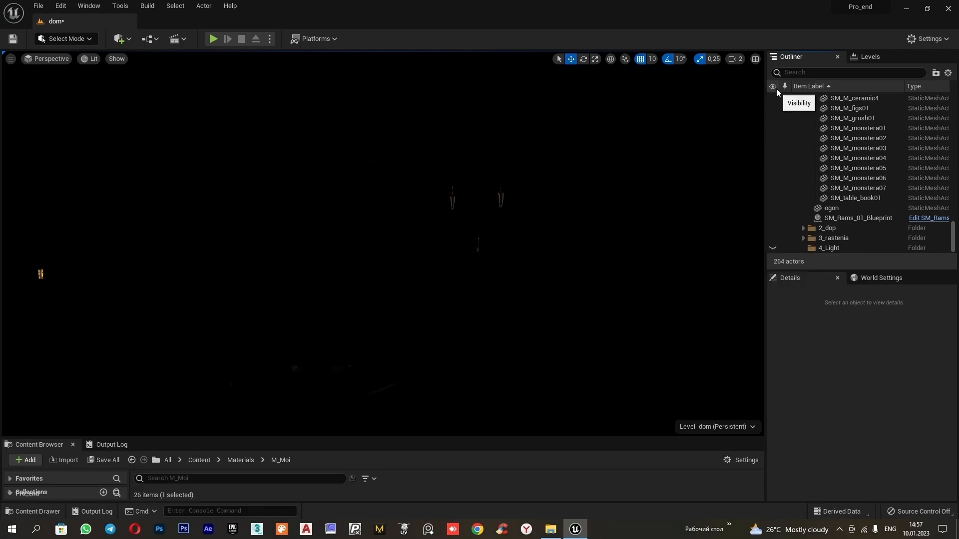
# - Add a Sky Light sourced from the white_light specified cubemap with white colour
pyautogui.click(120, 39)
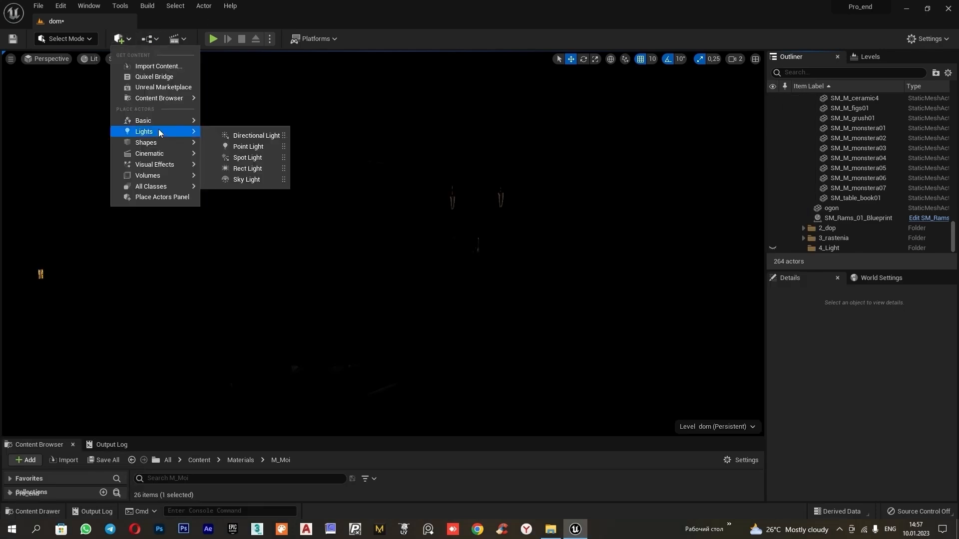
pyautogui.click(246, 180)
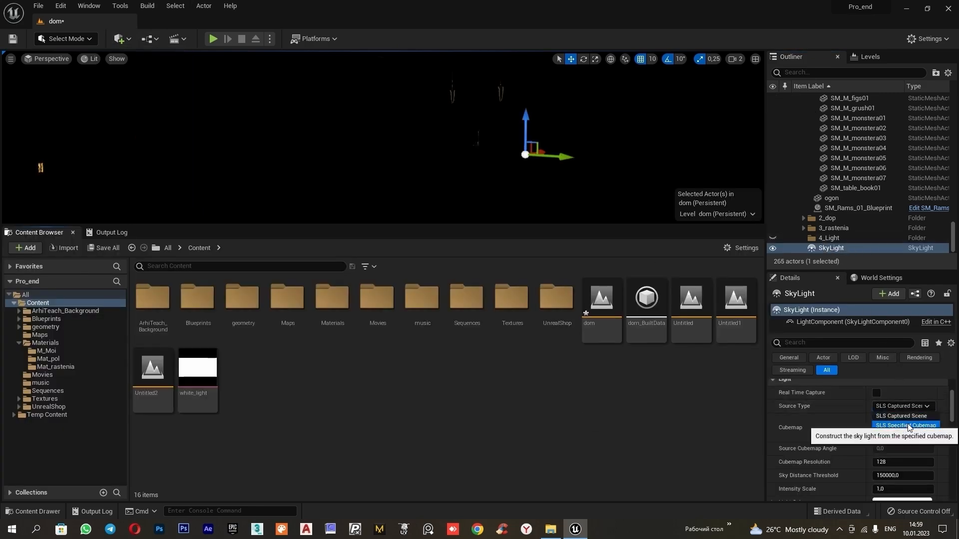
pyautogui.click(905, 426)
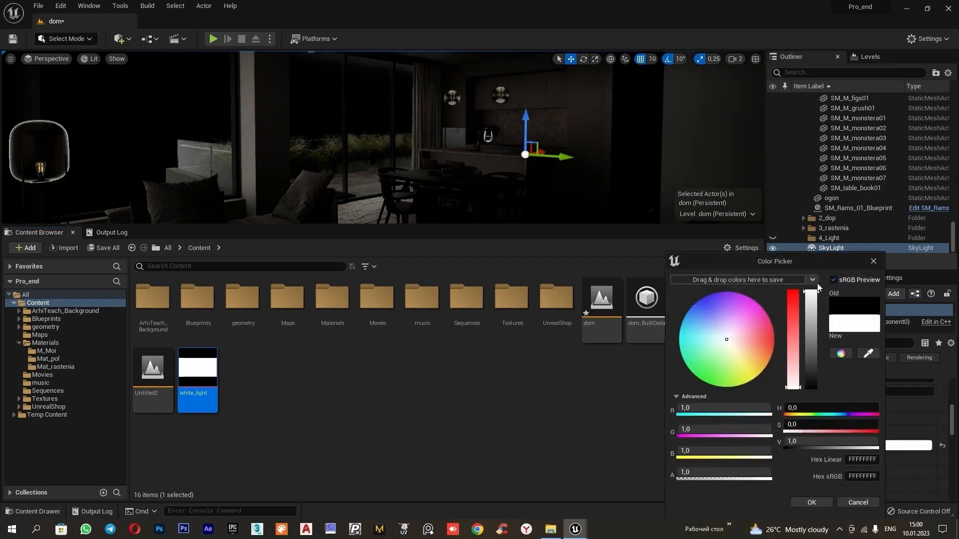
pyautogui.click(810, 503)
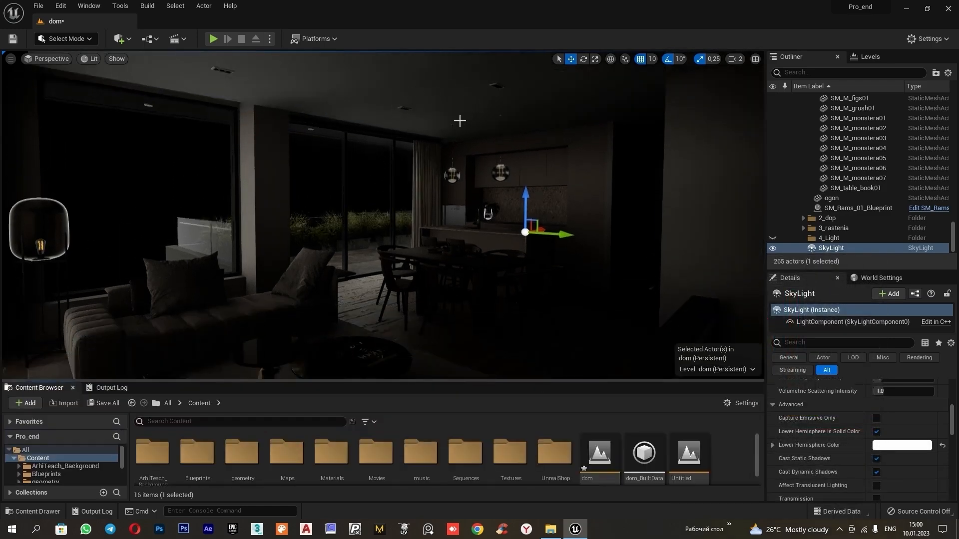
pyautogui.moveTo(120, 5)
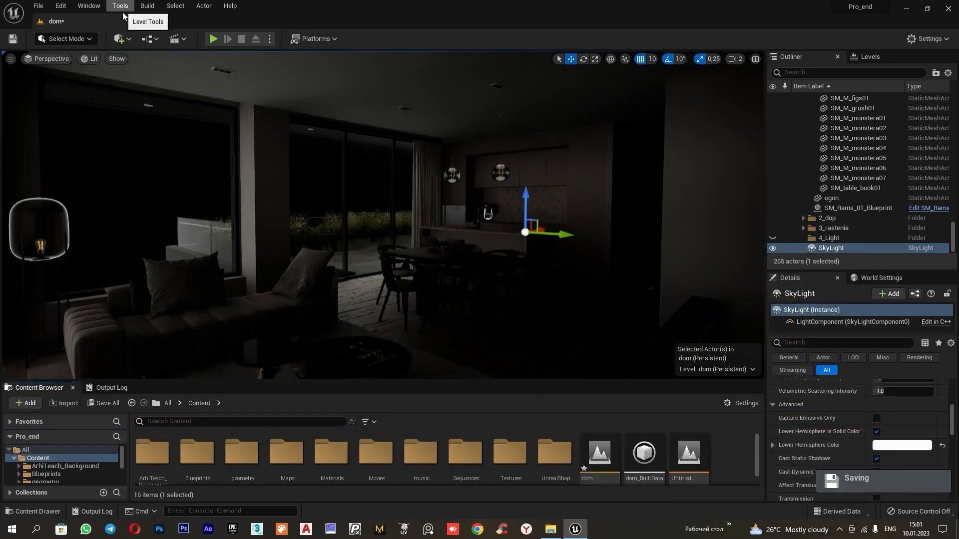
# - Place a PostProcessVolume with Infinite Extent, bloom, manual exposure and physical camera exposure off
pyautogui.click(118, 38)
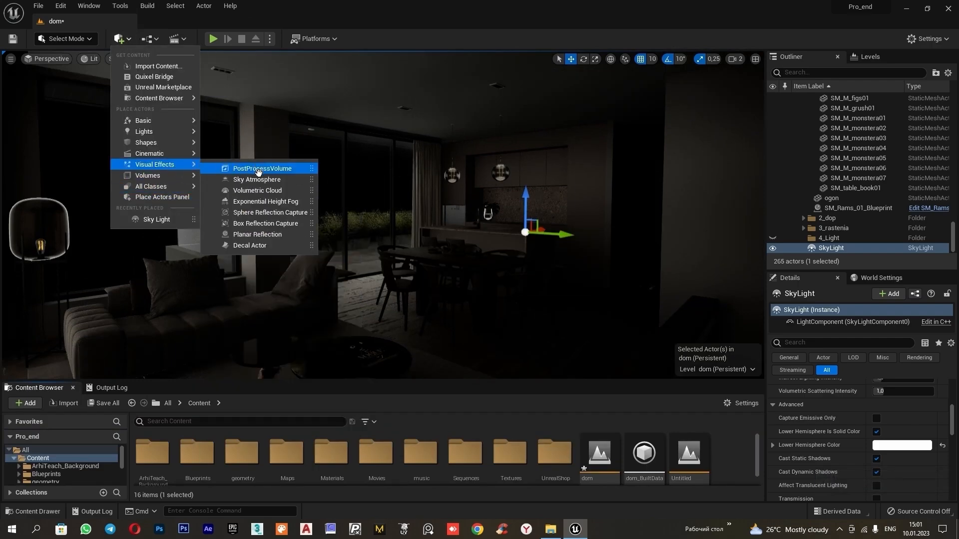
pyautogui.click(263, 168)
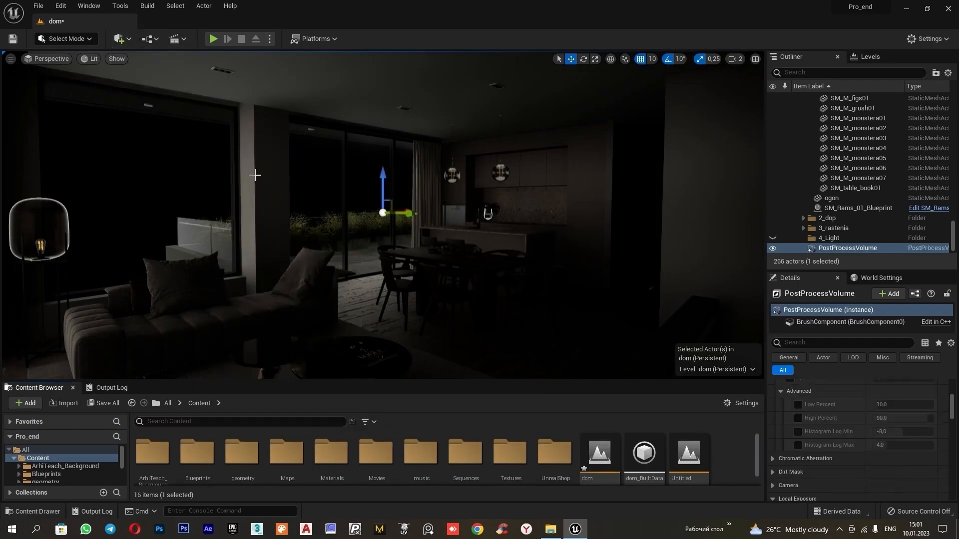
pyautogui.write('infi')
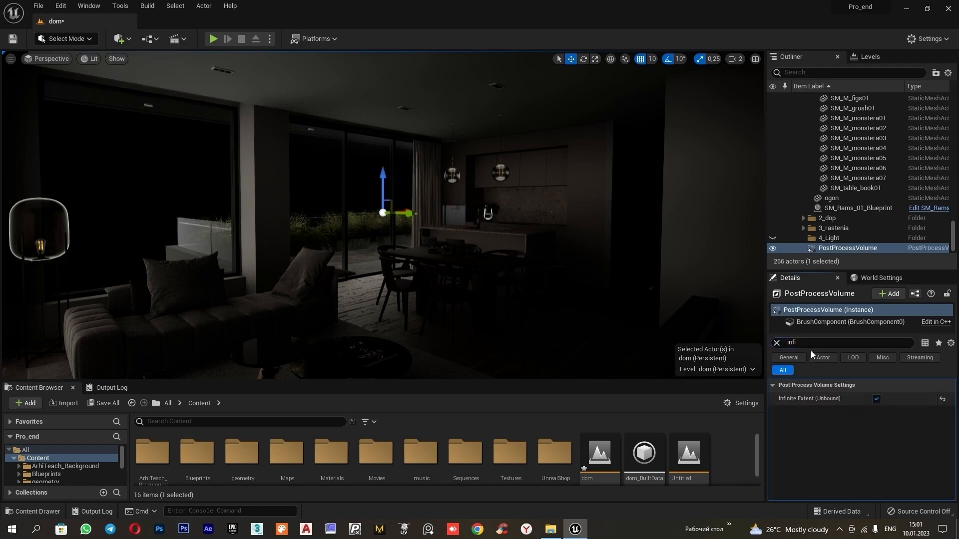
pyautogui.write('bloom')
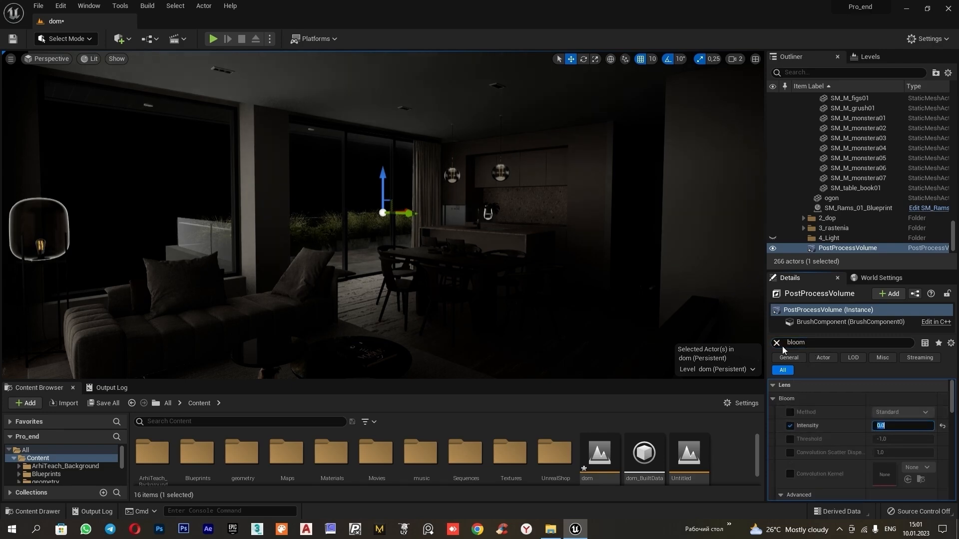
pyautogui.write('exp')
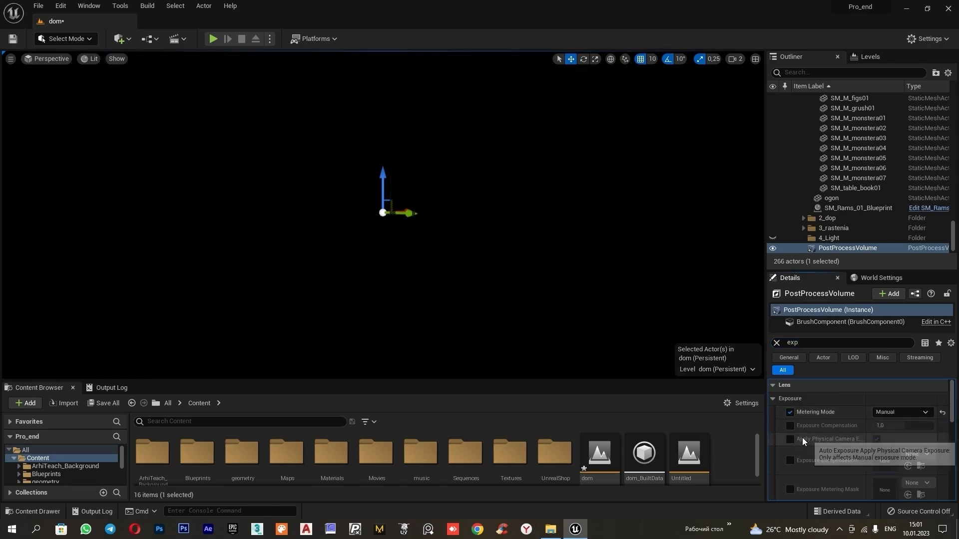
pyautogui.click(789, 439)
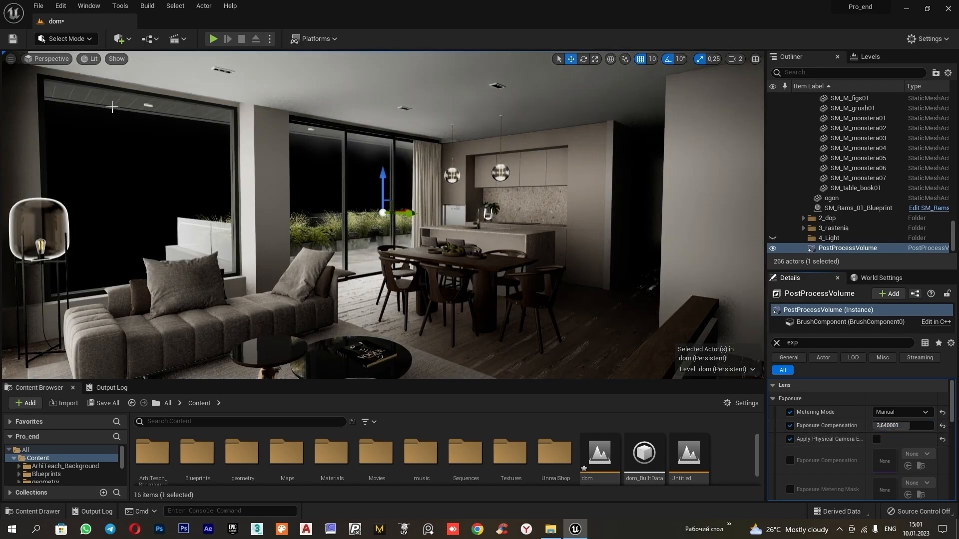
# - Switch the viewport to Lighting Only and set Global Illumination Method to None
pyautogui.click(91, 59)
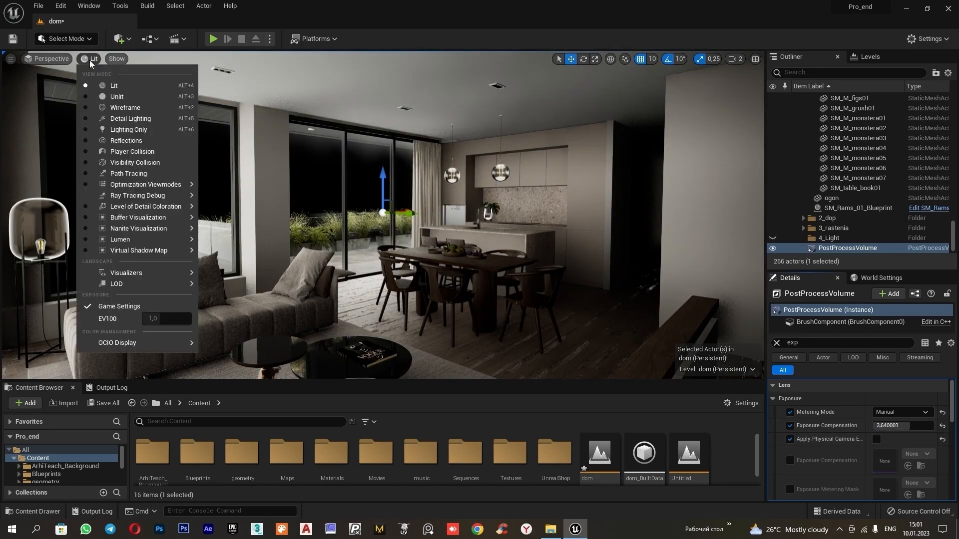
pyautogui.click(128, 128)
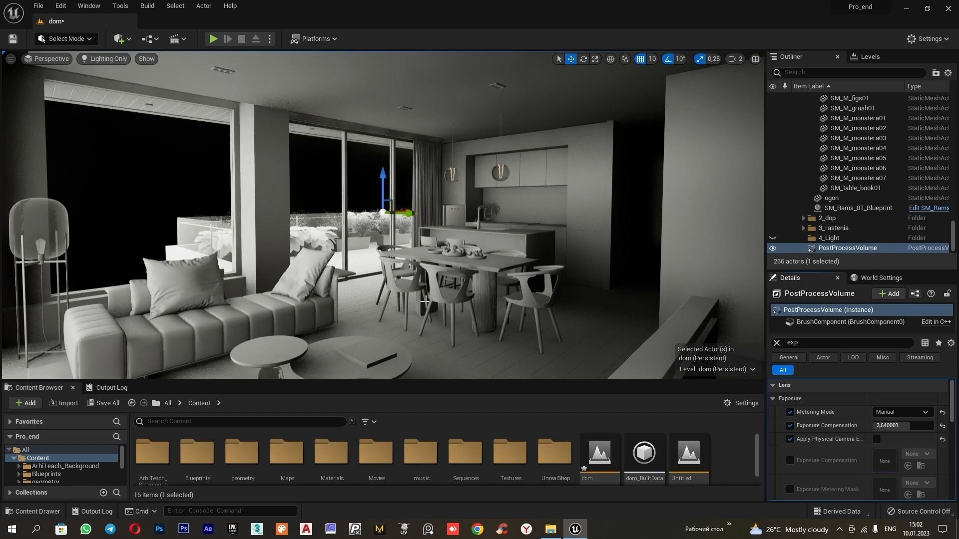
pyautogui.click(843, 343)
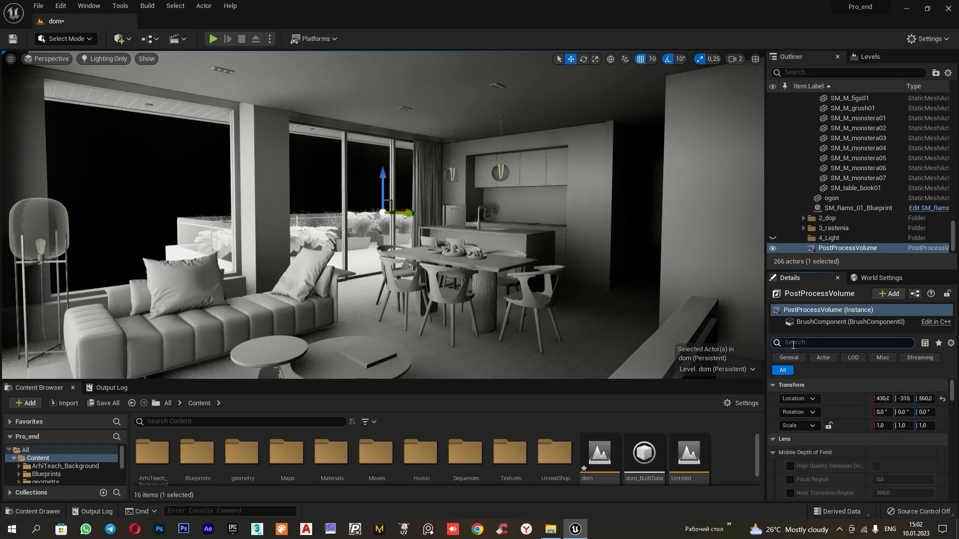
pyautogui.write('g')
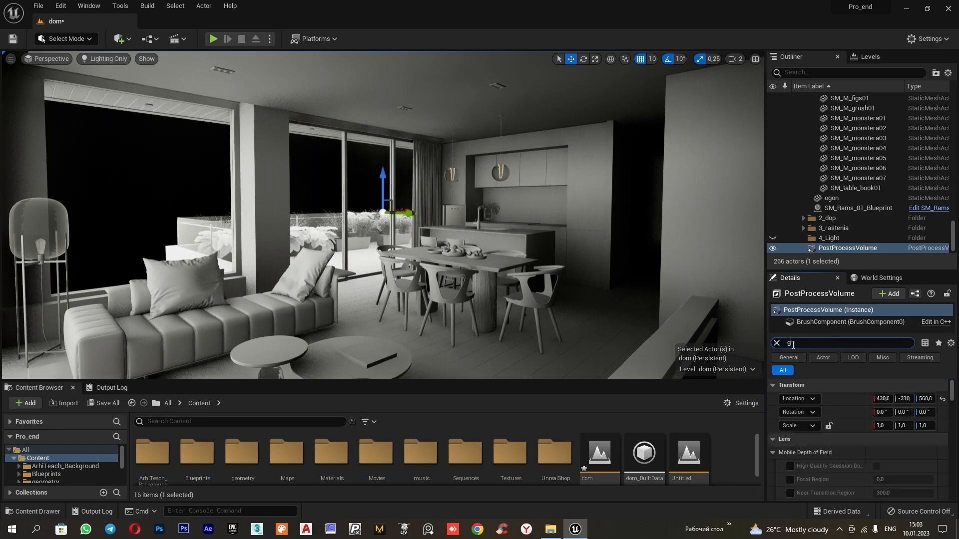
pyautogui.write('loba')
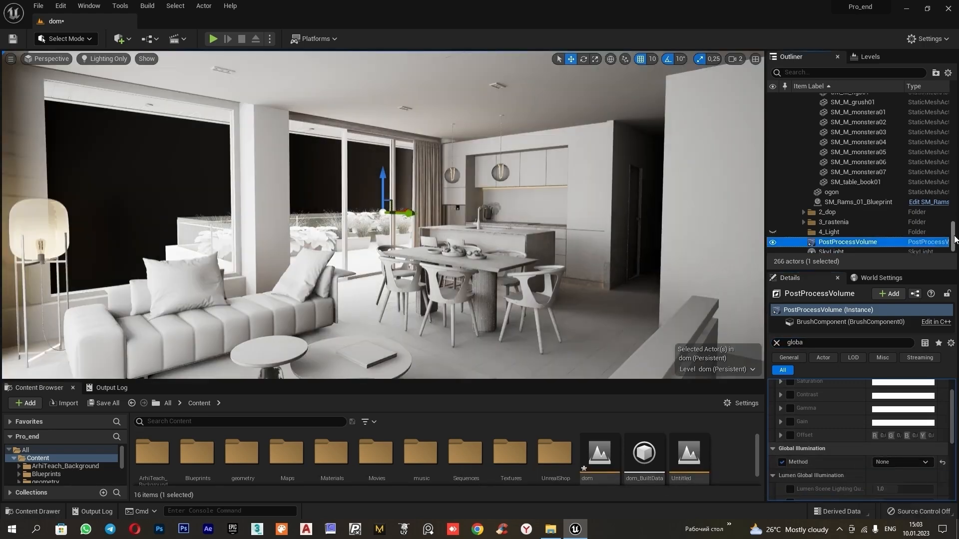
# - Set the SkyLight's Cast Ray Traced Shadows to Disabled
pyautogui.click(831, 247)
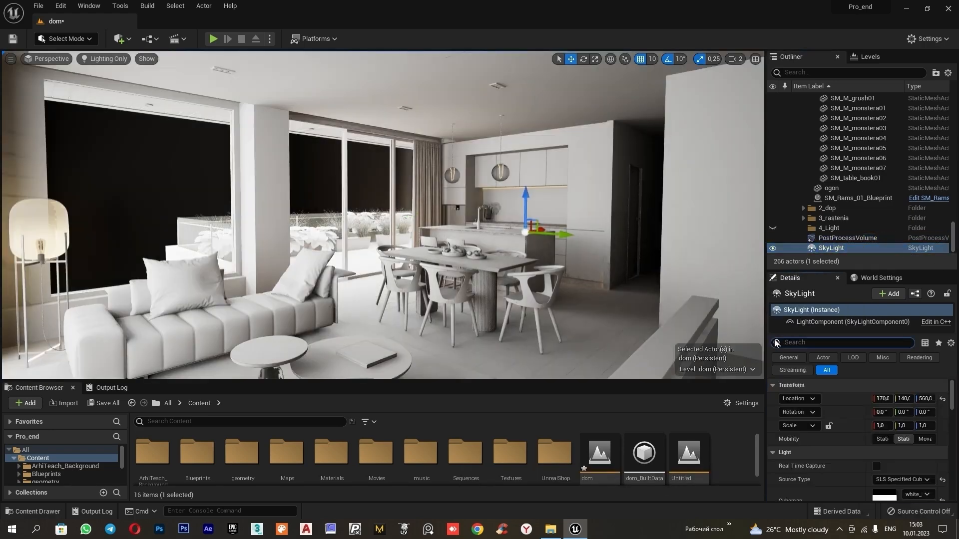
pyautogui.moveTo(881, 439)
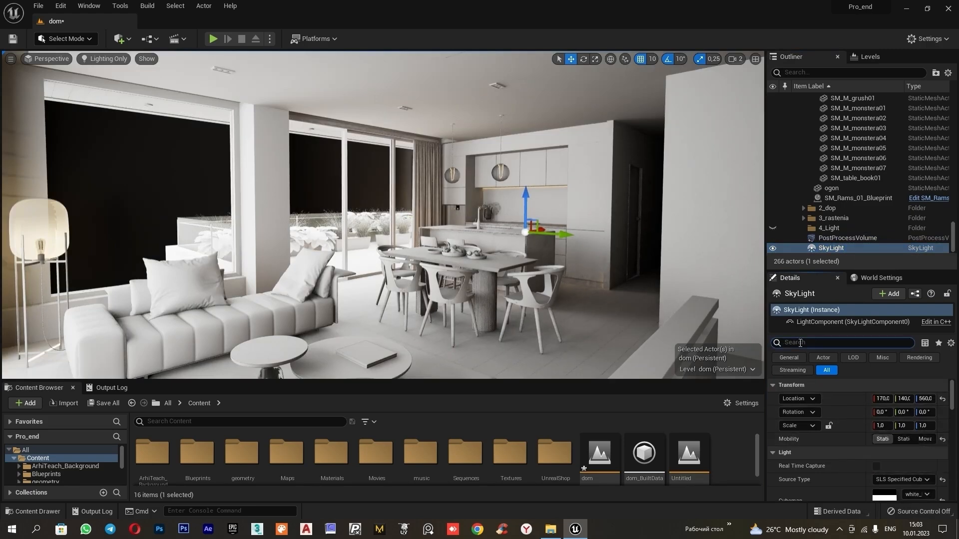
pyautogui.write('ray tr')
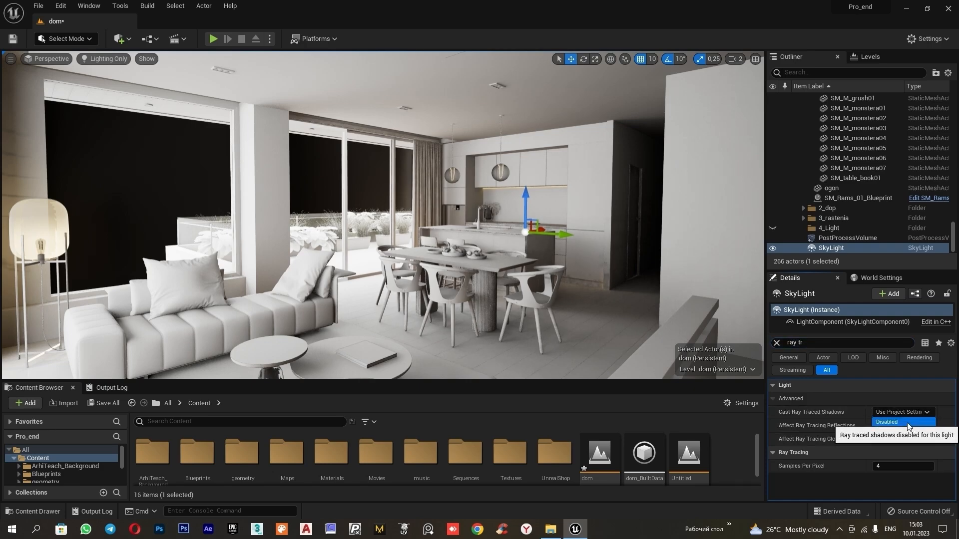
pyautogui.click(899, 425)
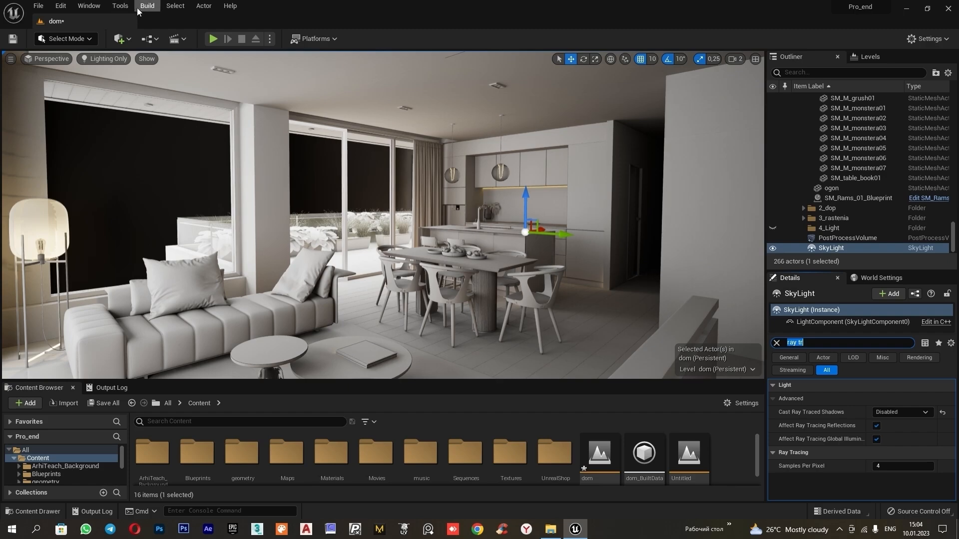
# - Start a GPU Lightmass lighting build
pyautogui.click(147, 6)
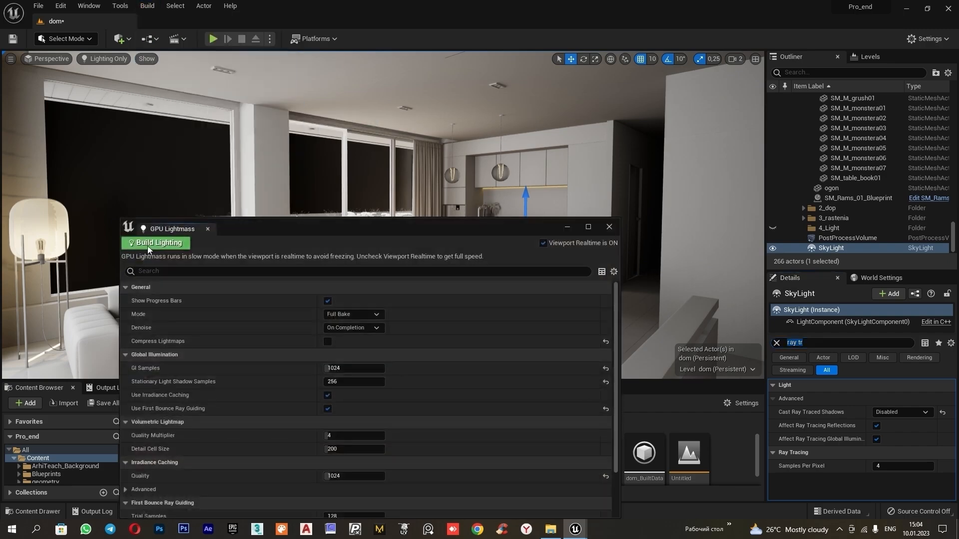
pyautogui.click(156, 242)
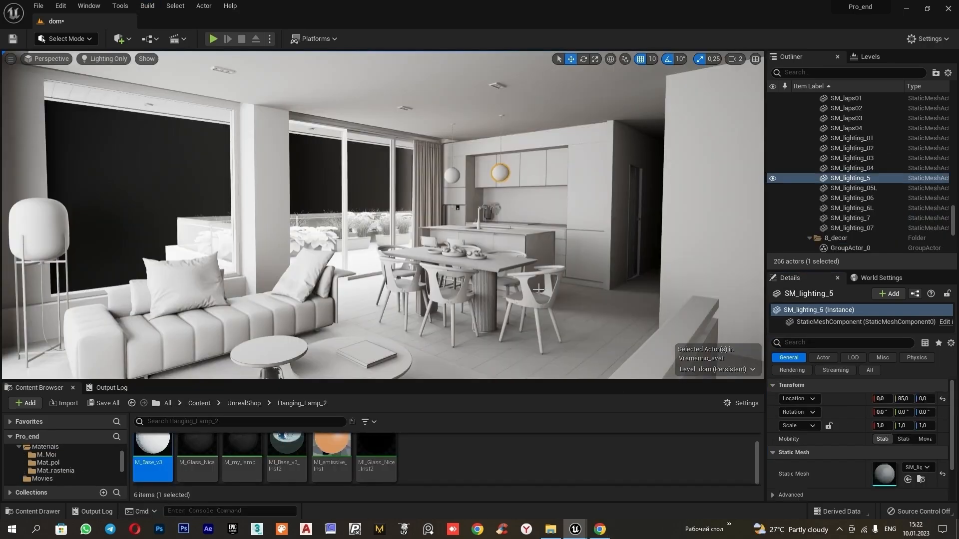
pyautogui.moveTo(834, 111)
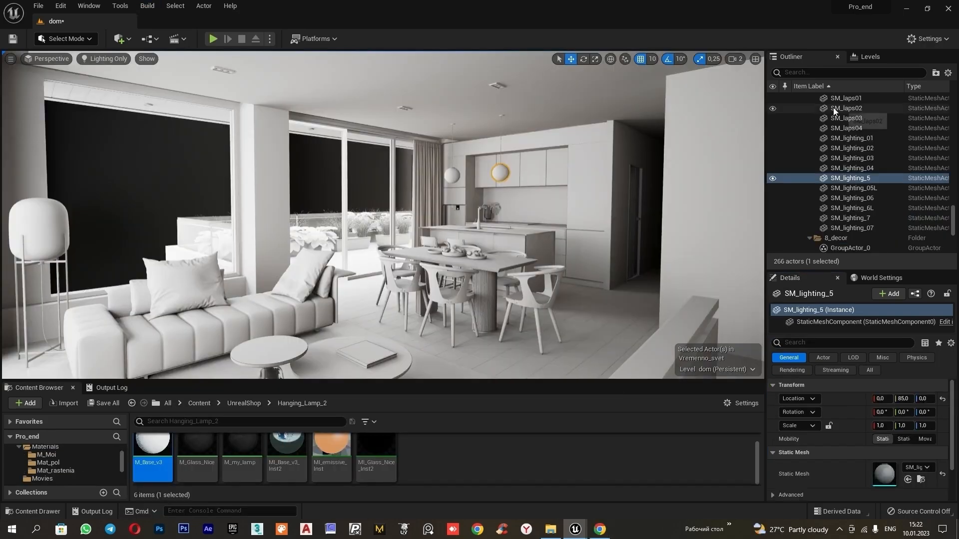
# - Lower Exposure Compensation to about 3.64 and add a Rect Light at the window
pyautogui.click(847, 238)
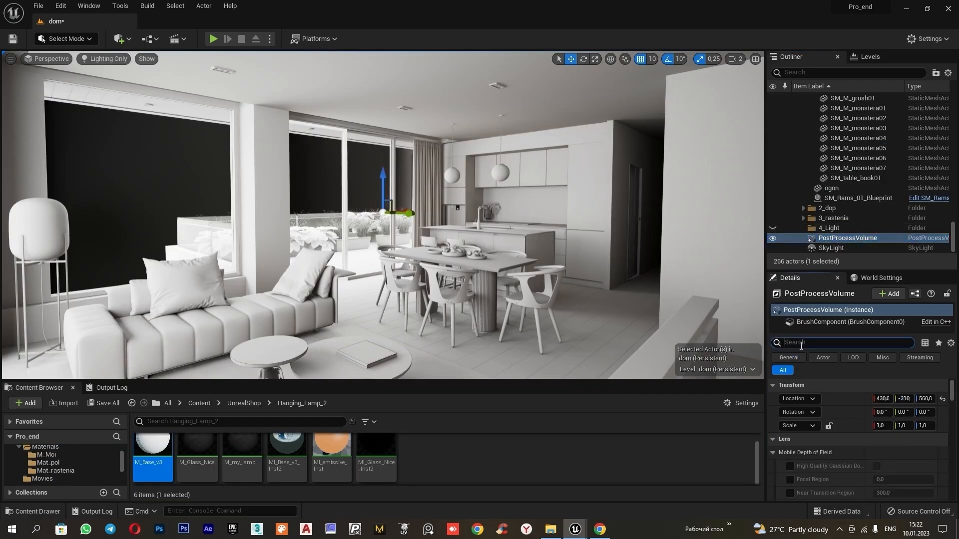
pyautogui.write('exp')
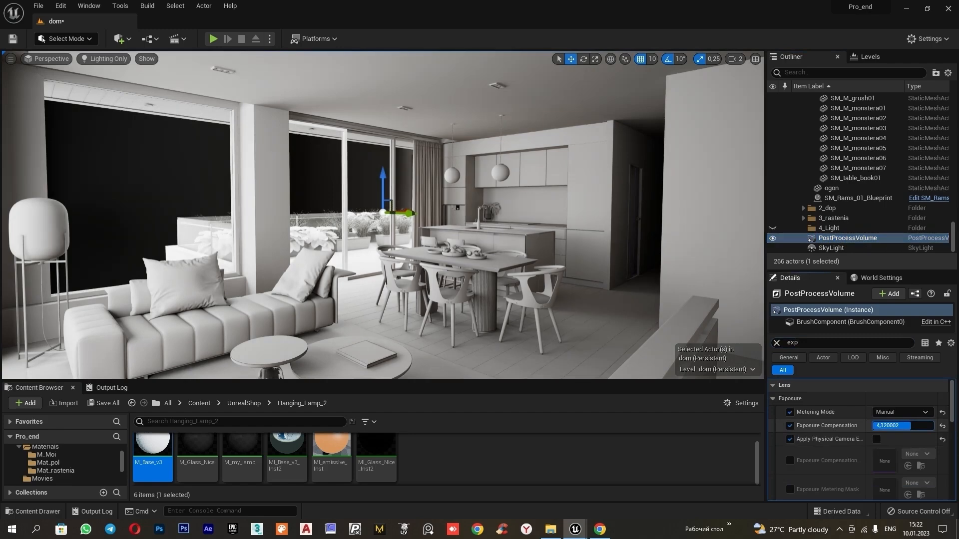
pyautogui.moveTo(902, 426); pyautogui.dragTo(890, 425)
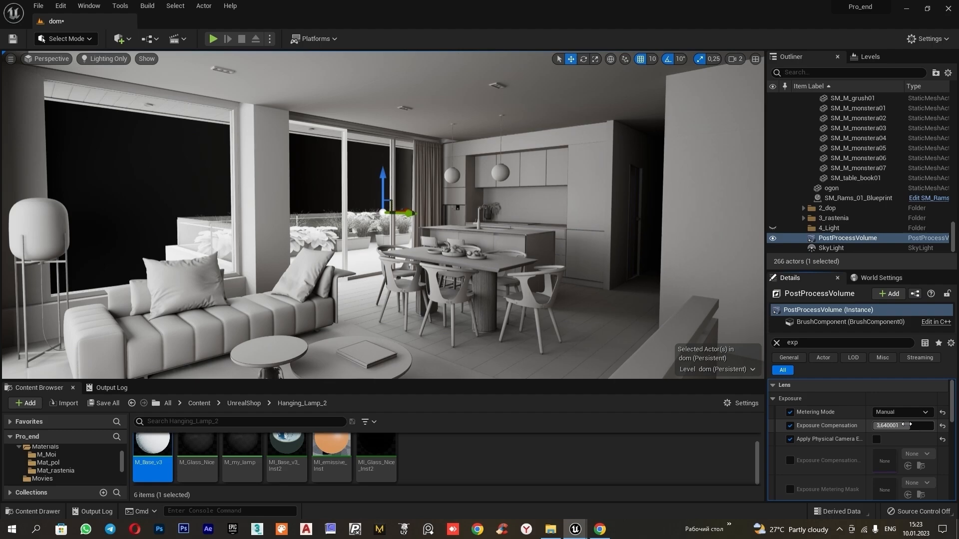
pyautogui.click(120, 38)
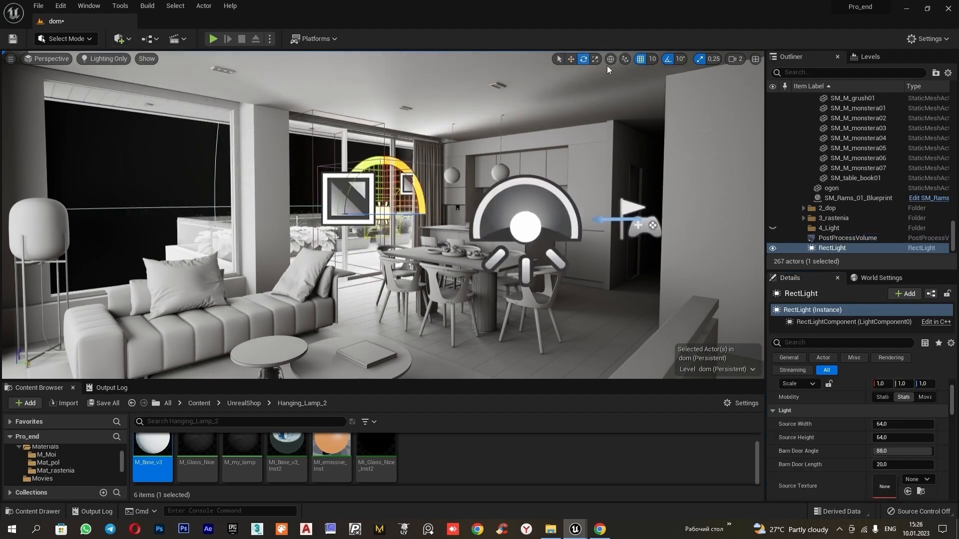
# - Resize the rect light, narrow its barn doors, enable temperature, set 15.6 and 437.16 attenuation
pyautogui.click(569, 59)
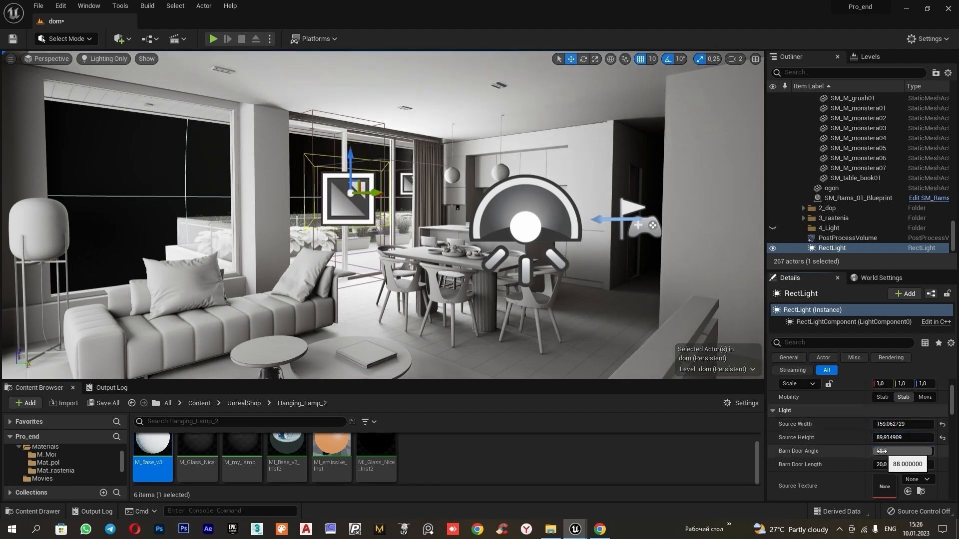
pyautogui.moveTo(899, 450); pyautogui.dragTo(880, 451)
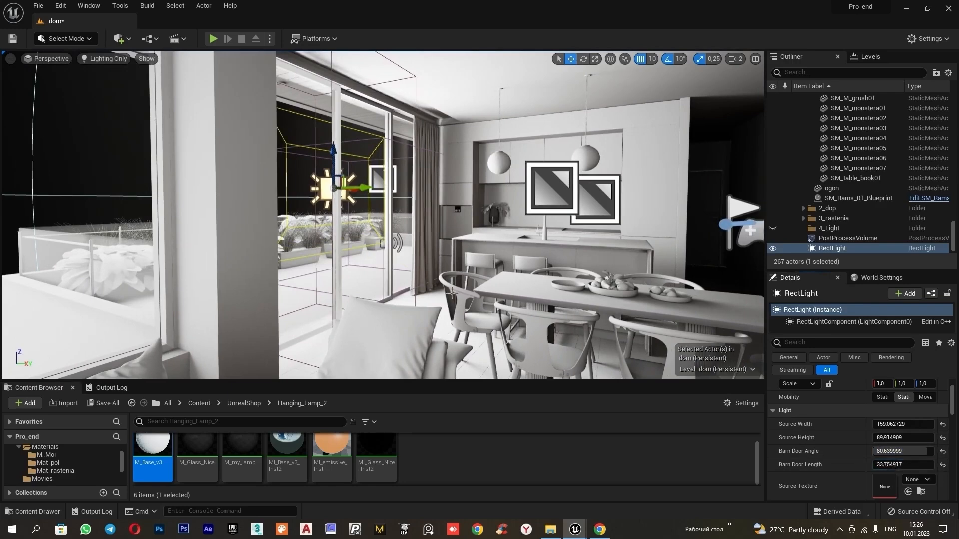
pyautogui.scroll(-3)
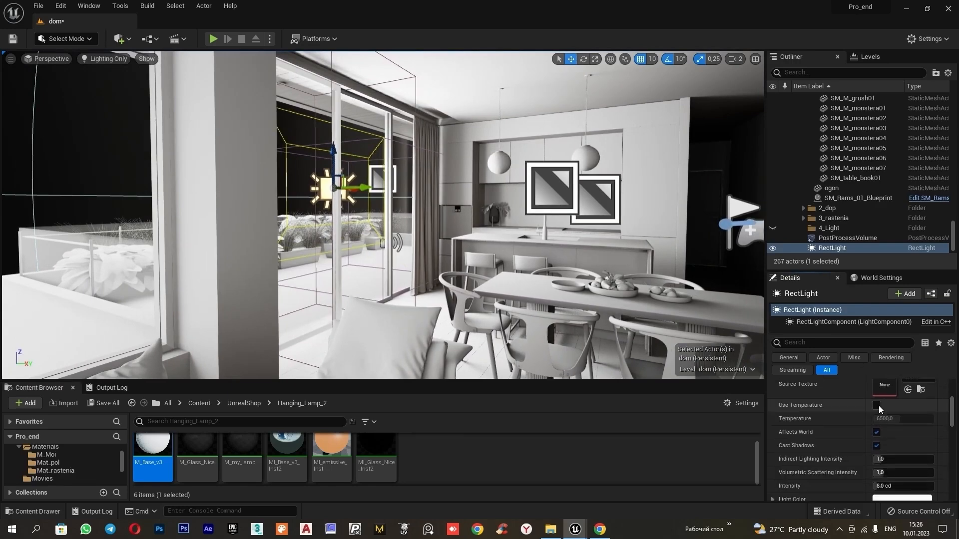
pyautogui.click(875, 405)
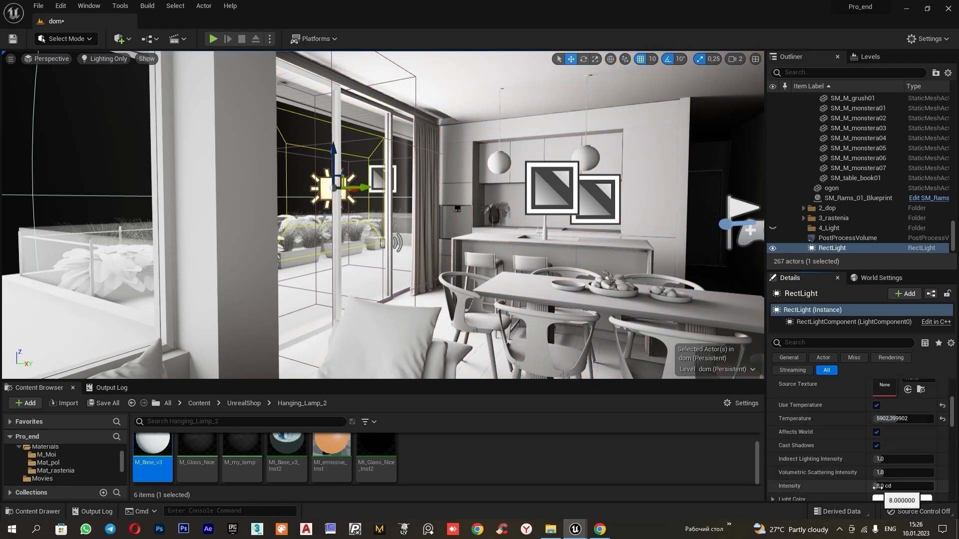
pyautogui.write('15.600557')
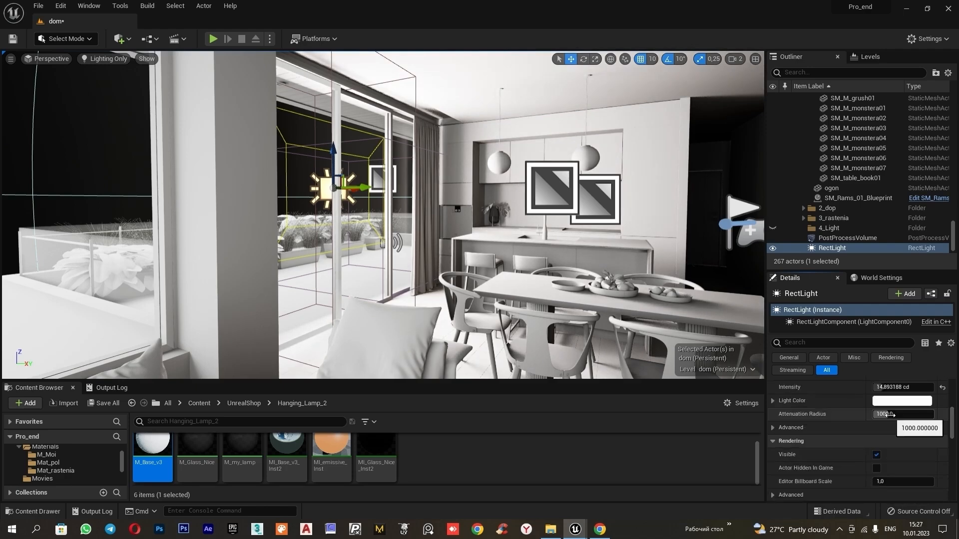
pyautogui.moveTo(899, 414); pyautogui.dragTo(880, 414)
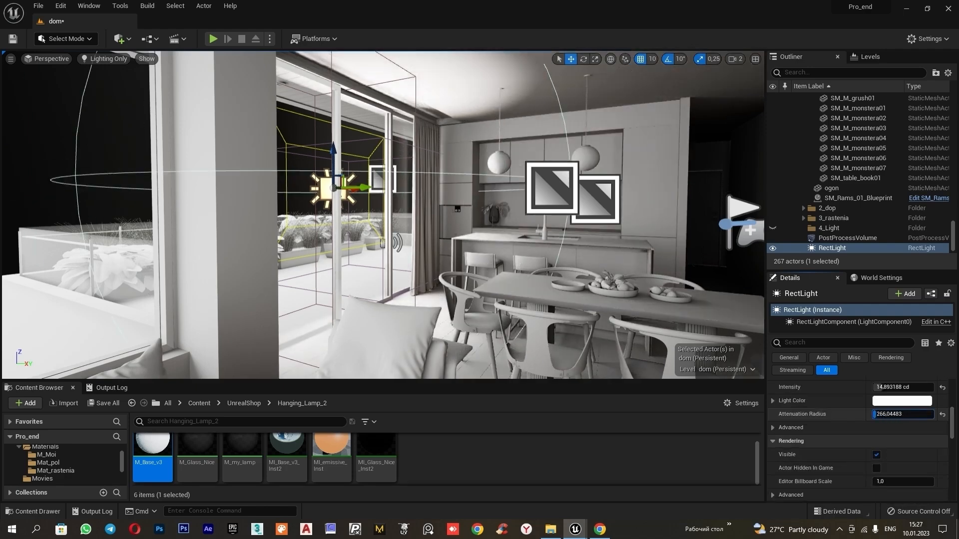
pyautogui.write('437.162415')
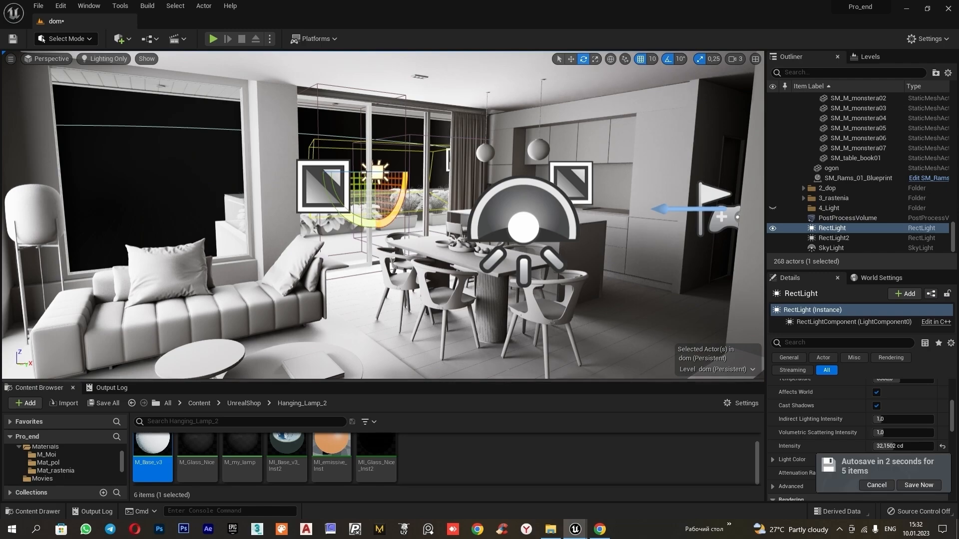
# - Place RectLight2 at the other window opening
pyautogui.click(918, 485)
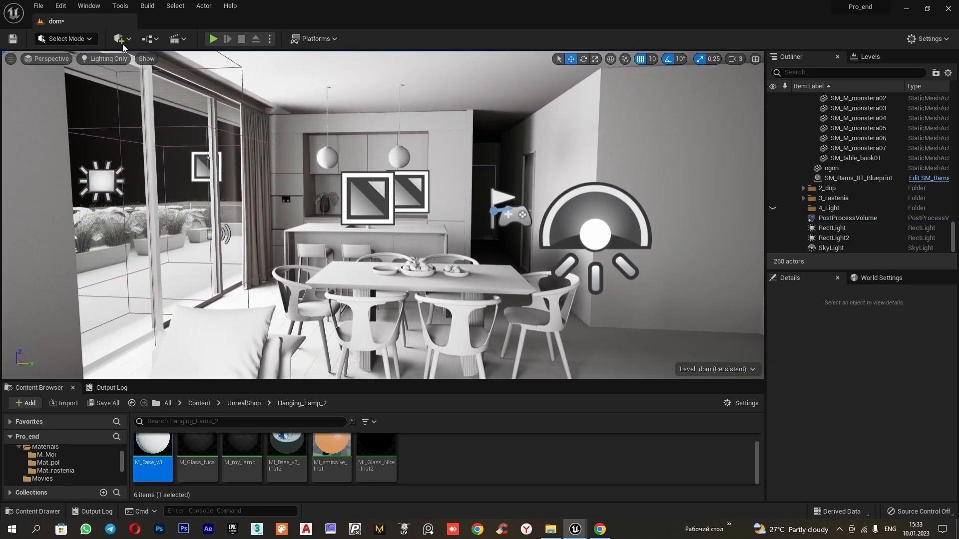
# - Add a warm, dim hallway spot light with 495.87 attenuation and position a second copy
pyautogui.click(120, 38)
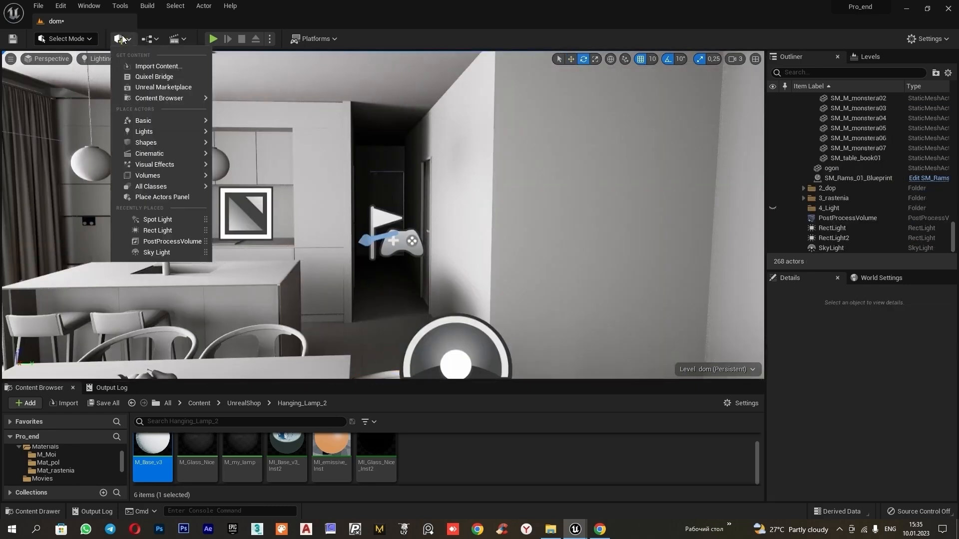
pyautogui.click(156, 222)
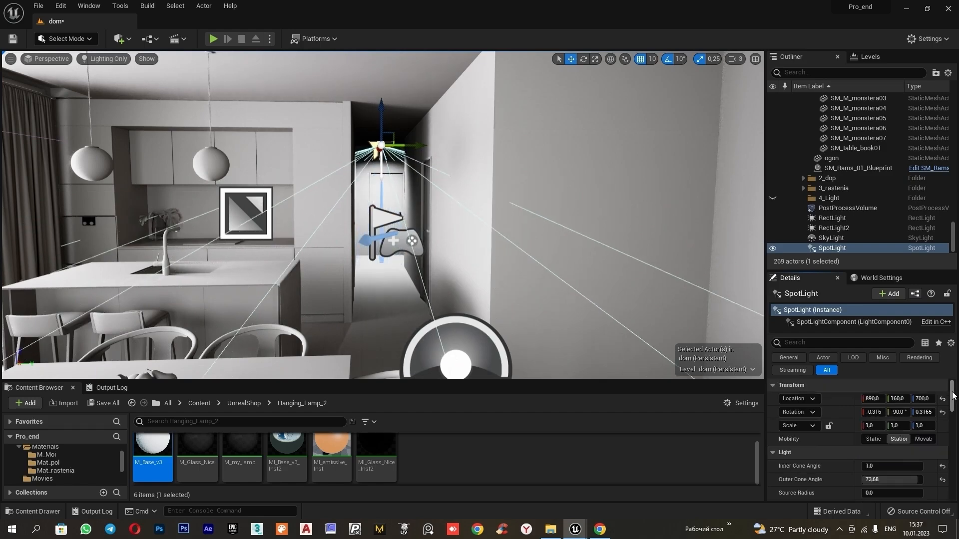
pyautogui.scroll(-3)
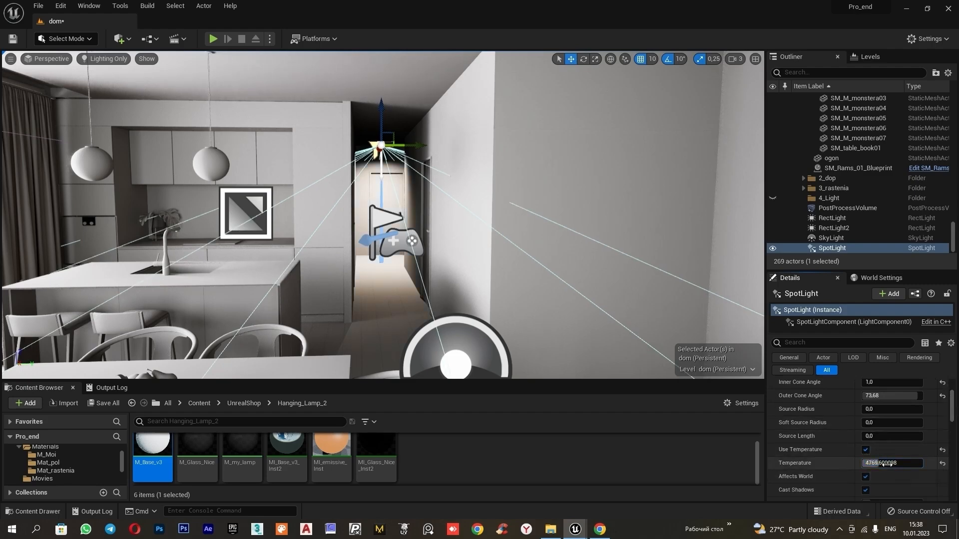
pyautogui.scroll(-3)
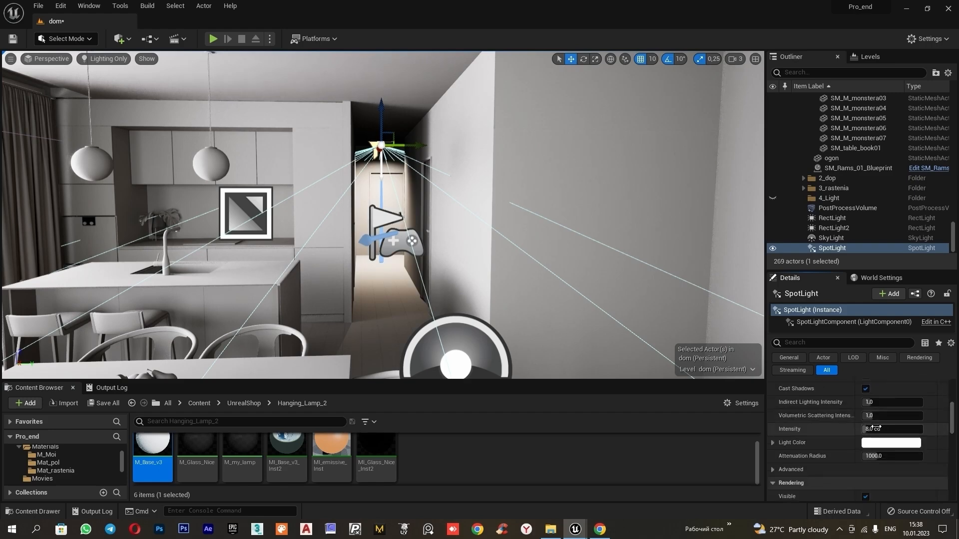
pyautogui.write('1.285172')
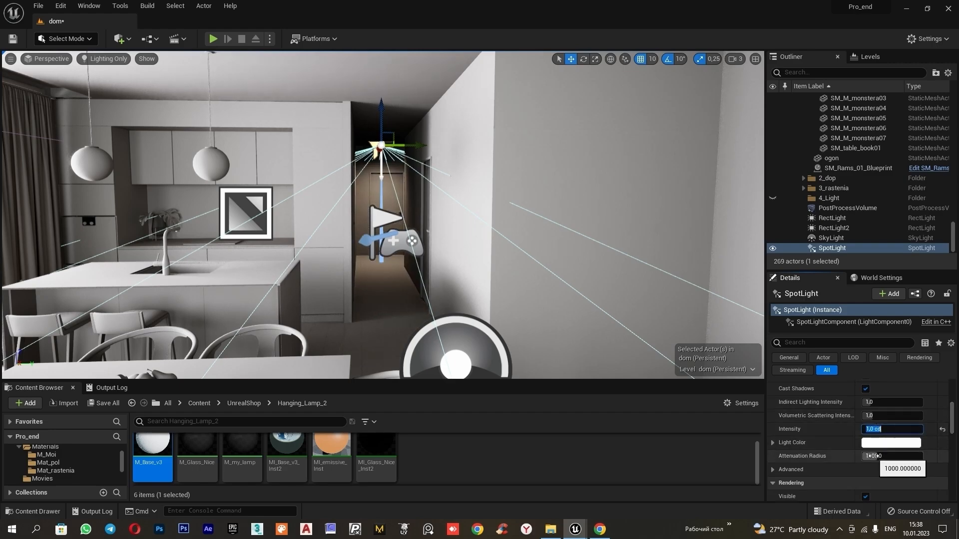
pyautogui.write('495.870056')
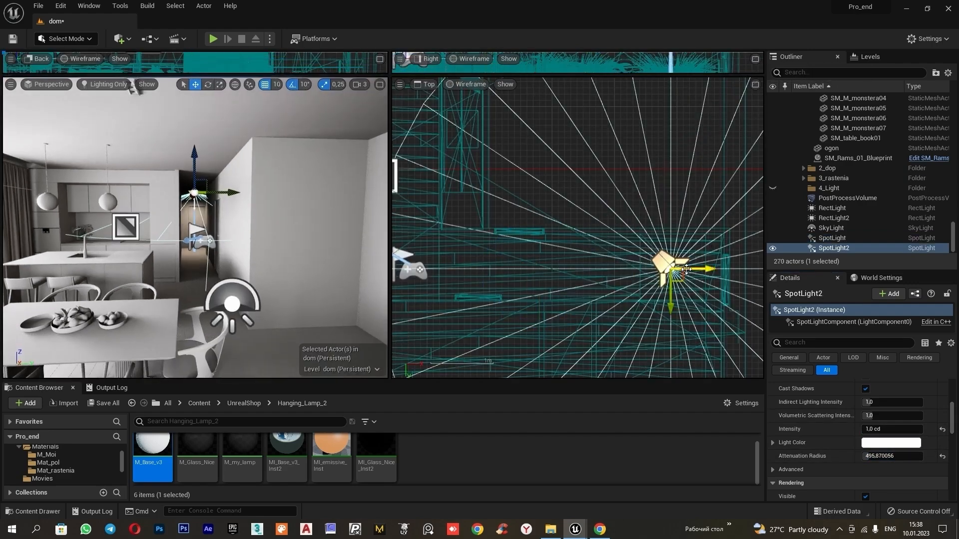
pyautogui.moveTo(670, 269); pyautogui.dragTo(584, 269)
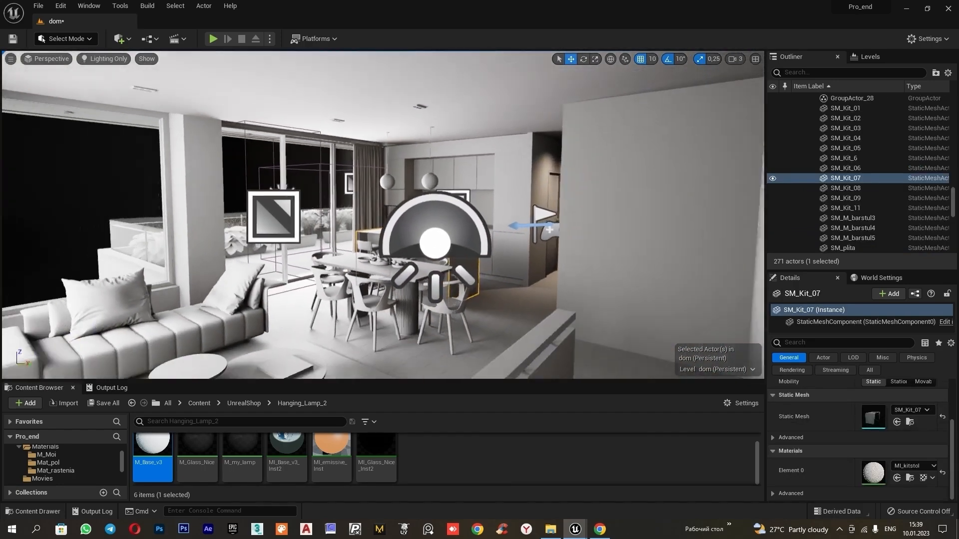
# - Add a Directional Light through the veranda windows and set its Source Angle and Intensity
pyautogui.click(120, 38)
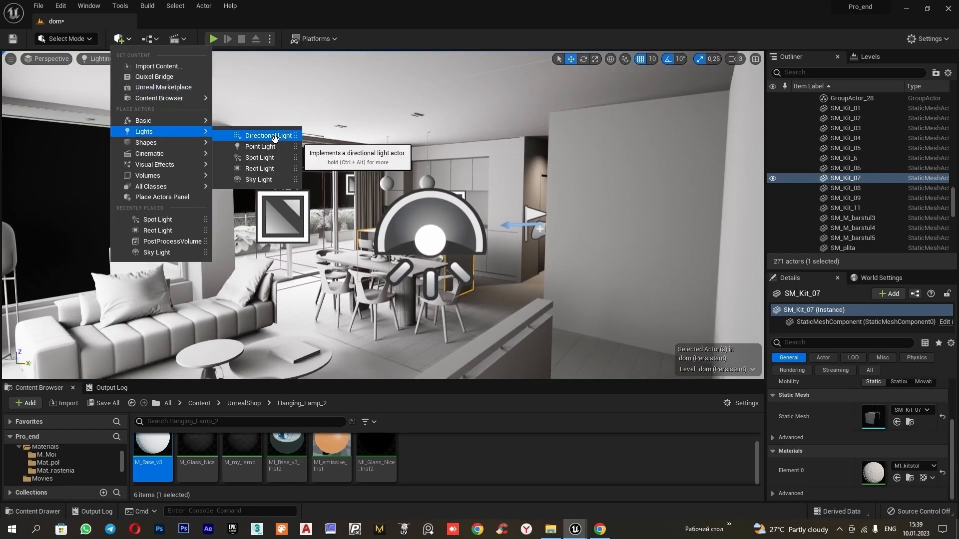
pyautogui.click(267, 135)
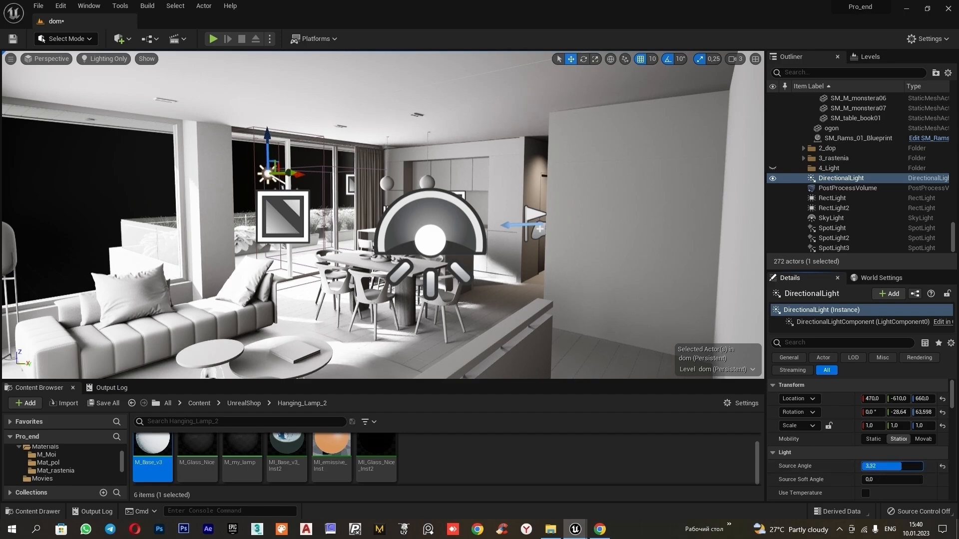
pyautogui.scroll(-3)
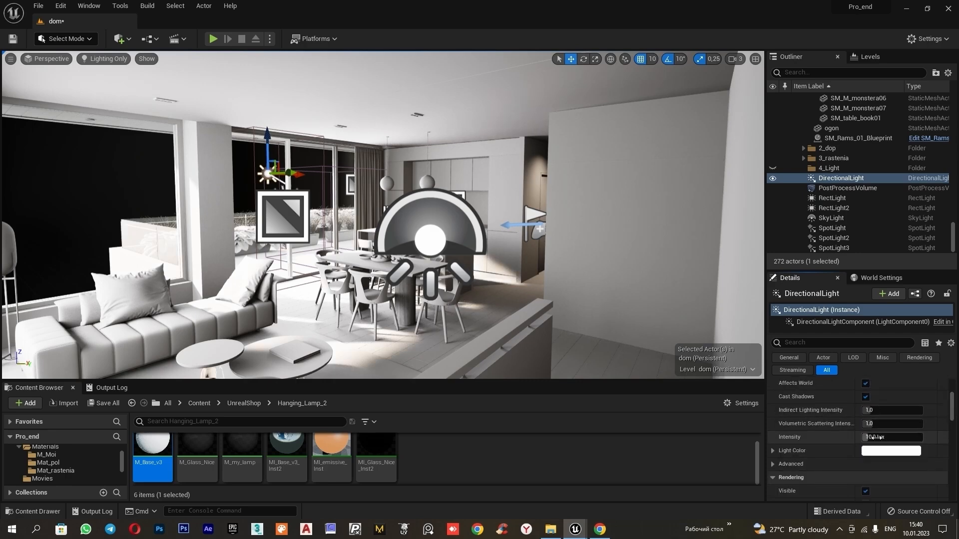
pyautogui.write('1.272047')
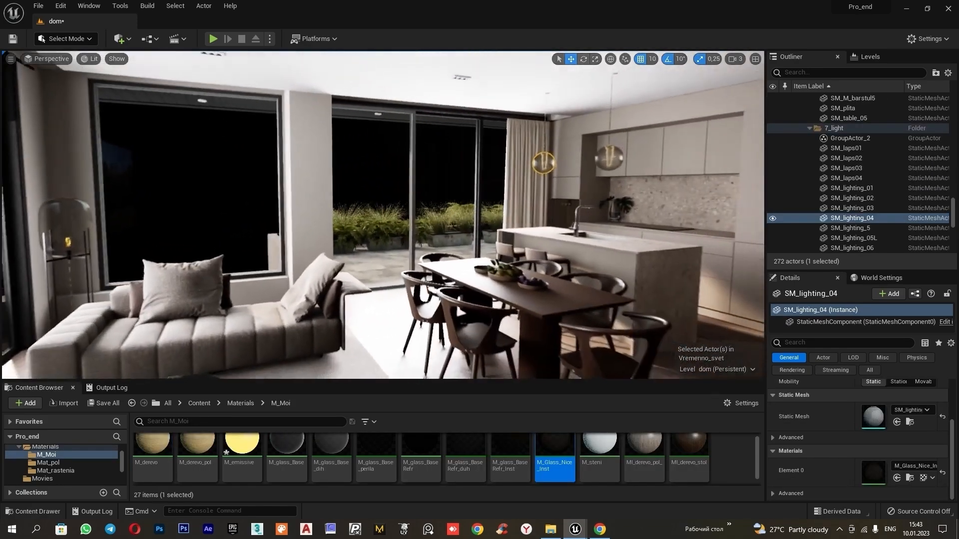
# - Set BP_ArhiTeach_Background to Brightness 1.108, Desaturate 0.136, Contrast 0.812, Emissive 1.26
pyautogui.click(65, 398)
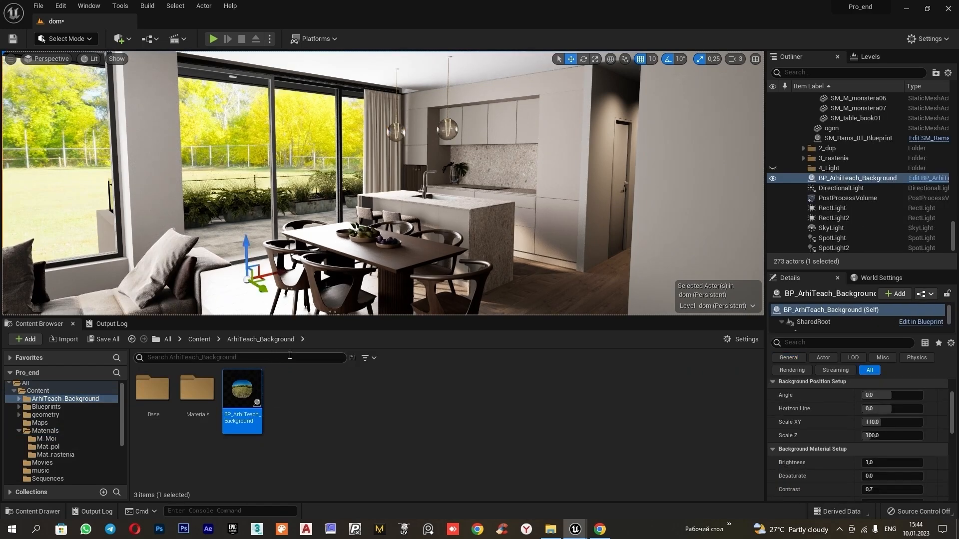
pyautogui.moveTo(242, 390)
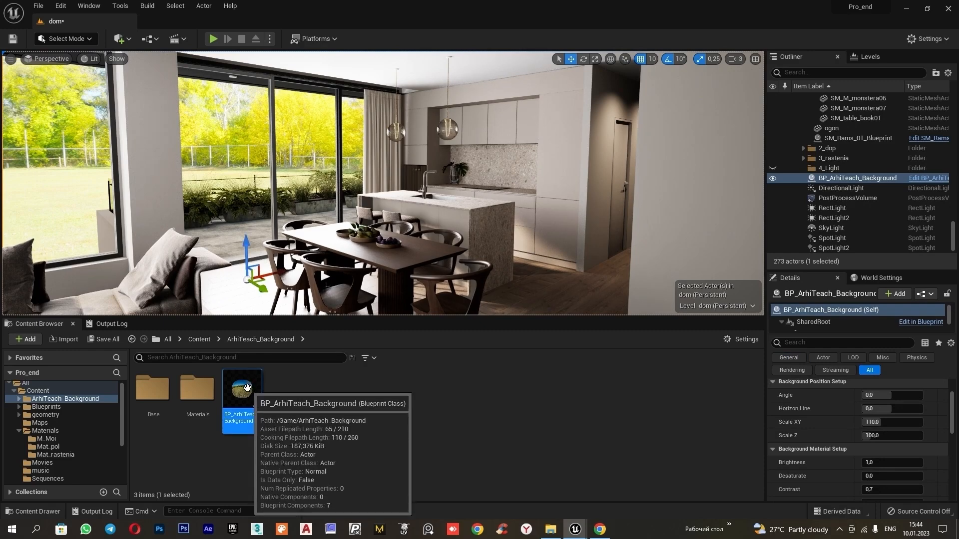
pyautogui.doubleClick(197, 390)
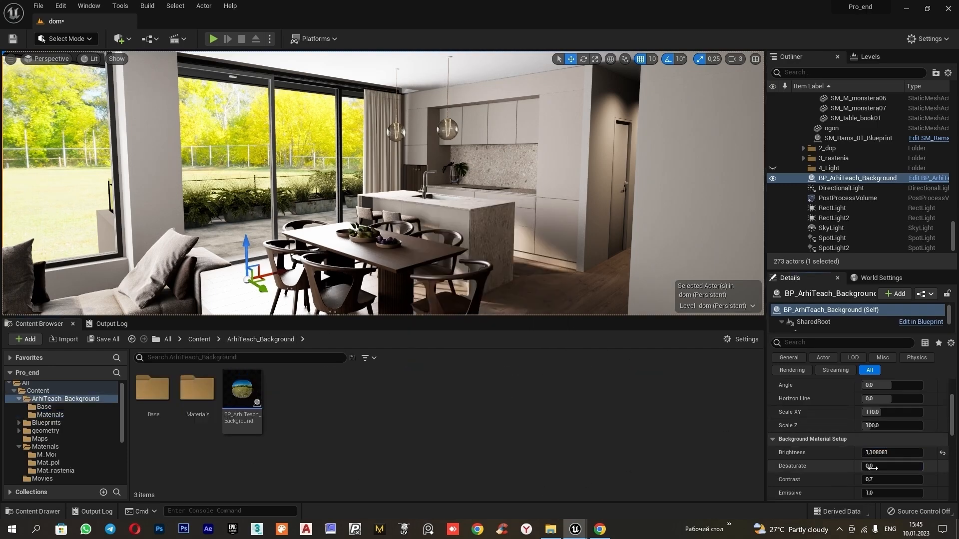
pyautogui.write('0,136')
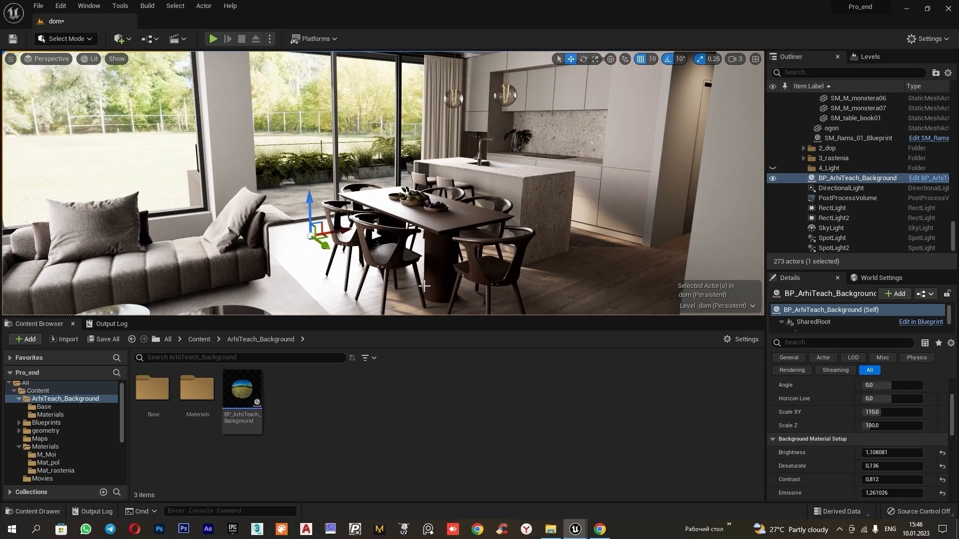
pyautogui.moveTo(376, 219)
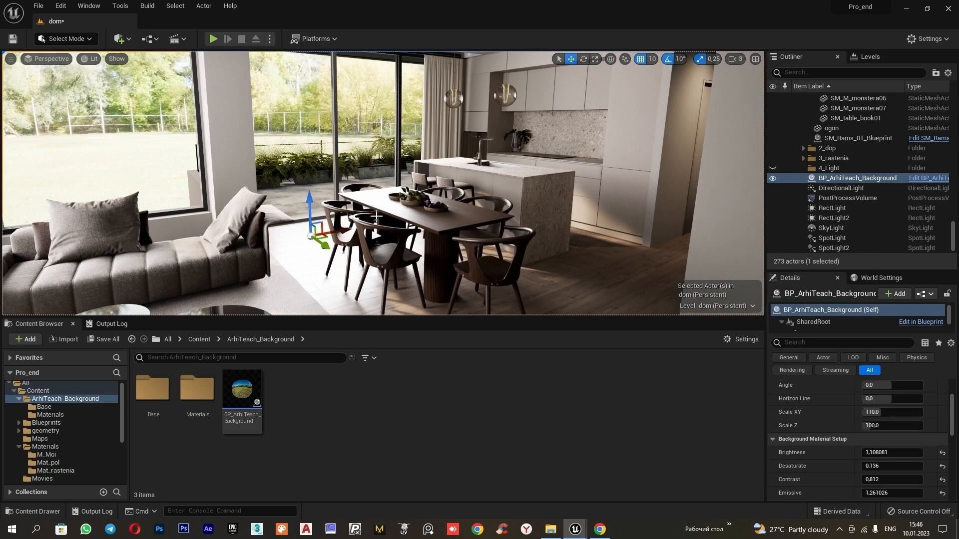
# - Filter the PostProcessVolume details for 'gamma' and set Global Gamma to 1.12
pyautogui.click(847, 198)
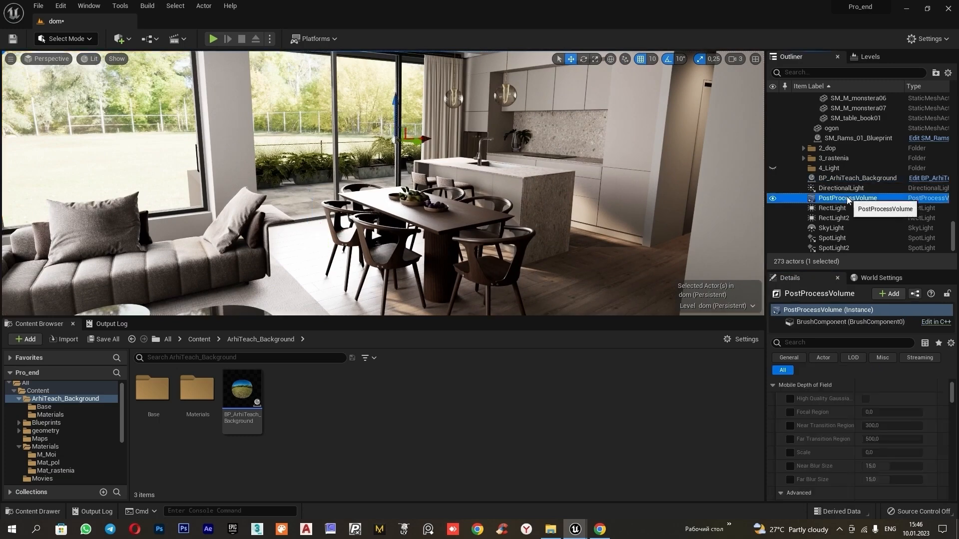
pyautogui.click(844, 343)
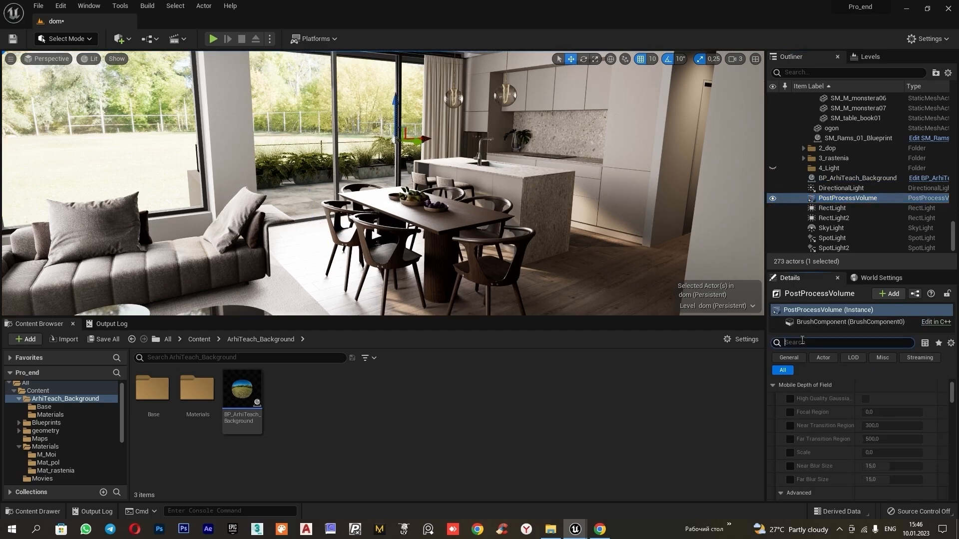
pyautogui.write('gamm')
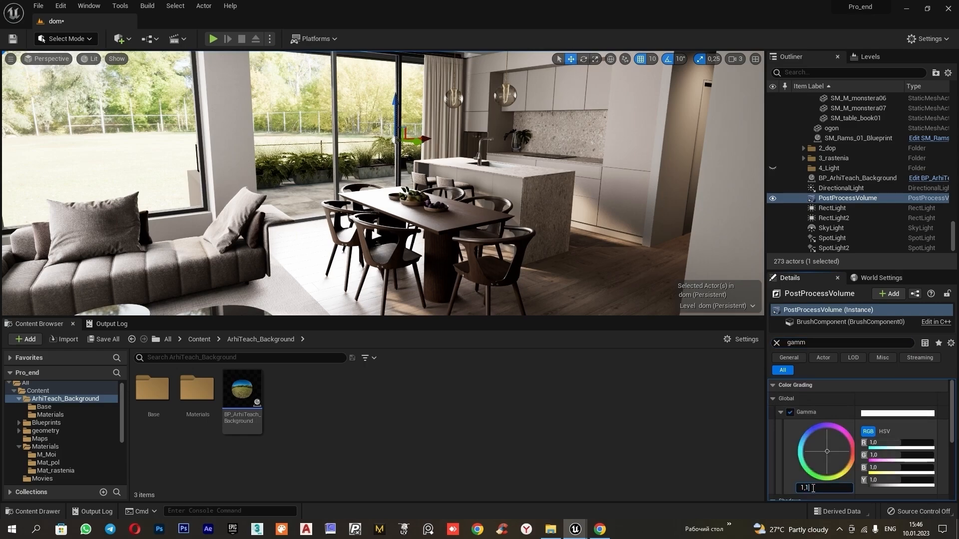
pyautogui.write('1.12')
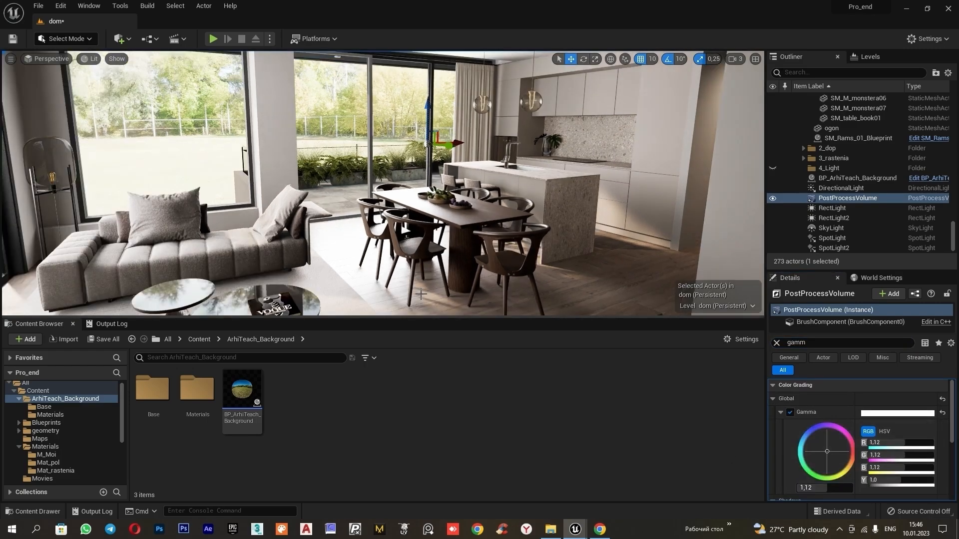
pyautogui.moveTo(389, 273)
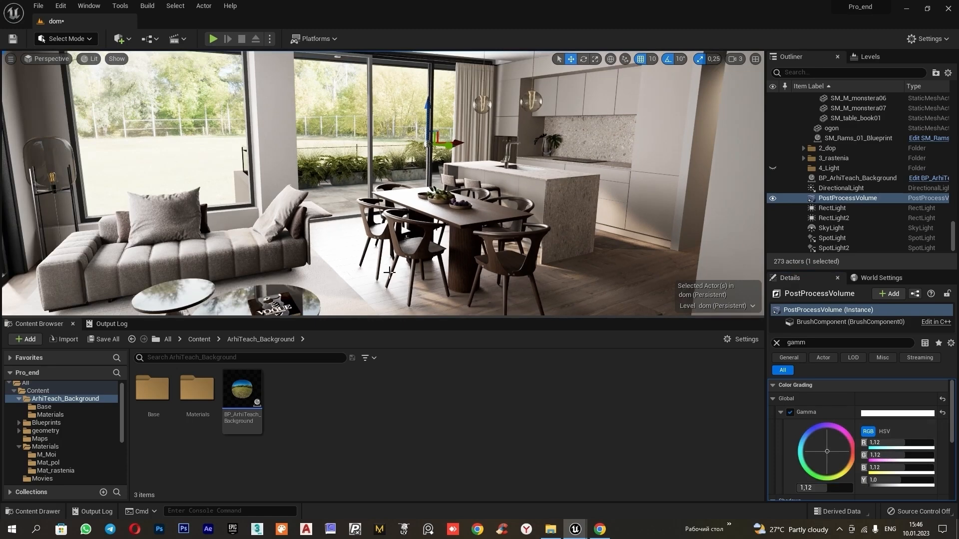
pyautogui.click(833, 208)
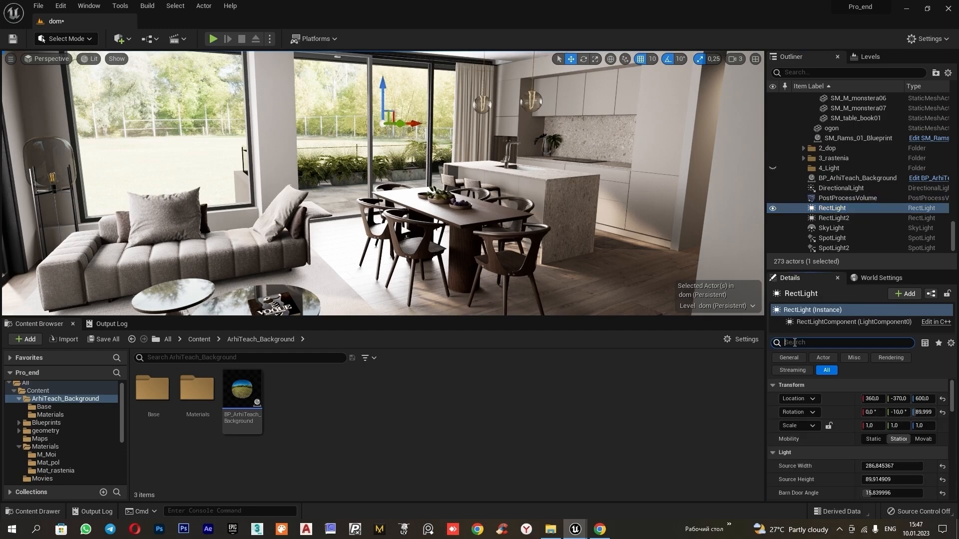
# - Set Specular Scale to 0.0 on RectLight and then on RectLight2
pyautogui.write('spe')
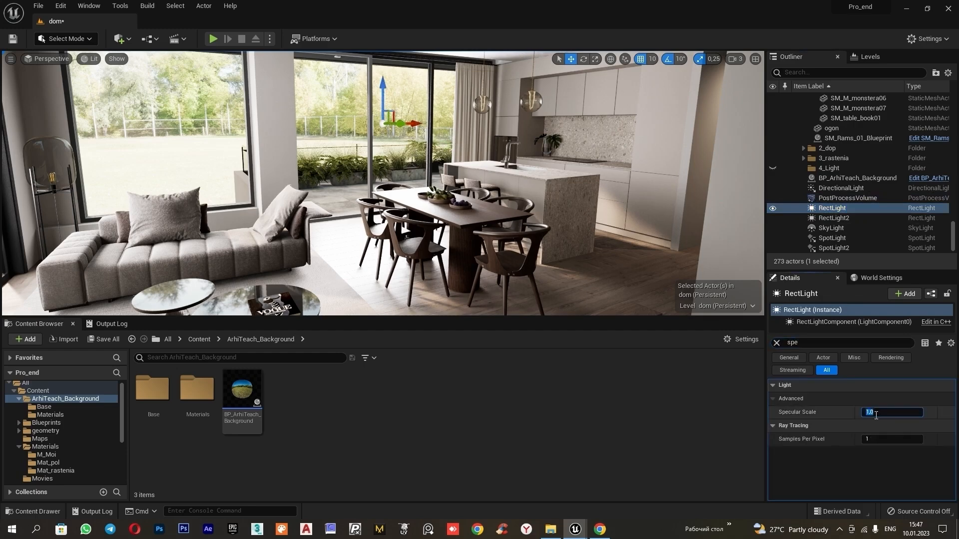
pyautogui.write('0.0')
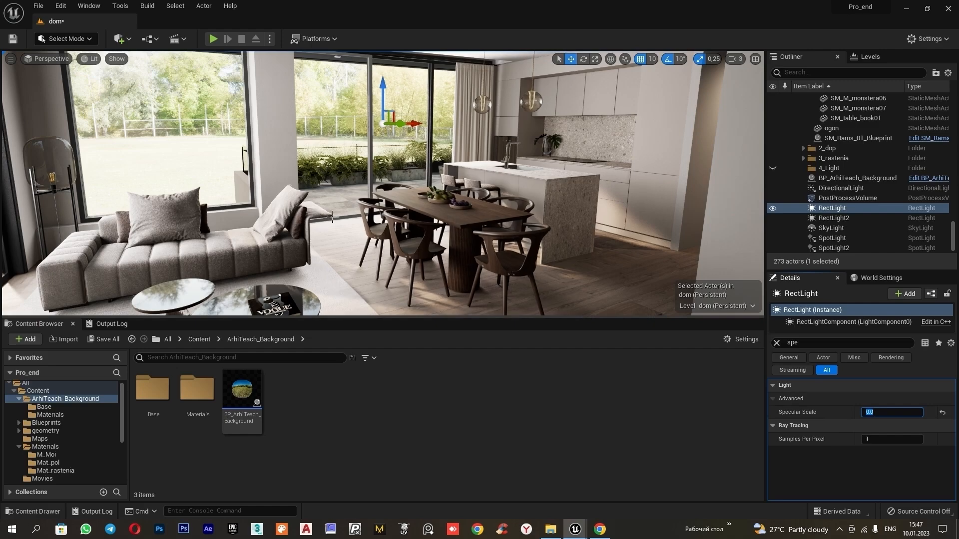
pyautogui.moveTo(853, 217)
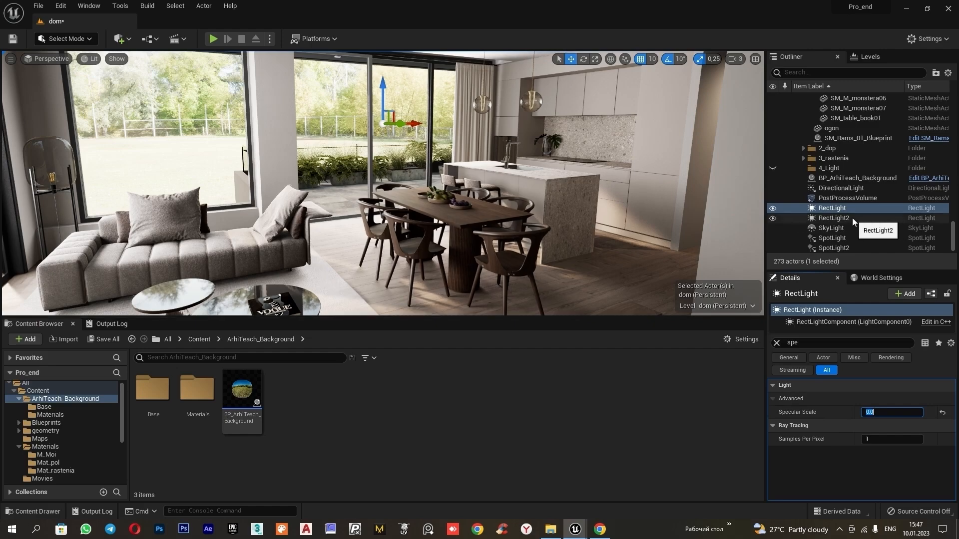
pyautogui.click(834, 218)
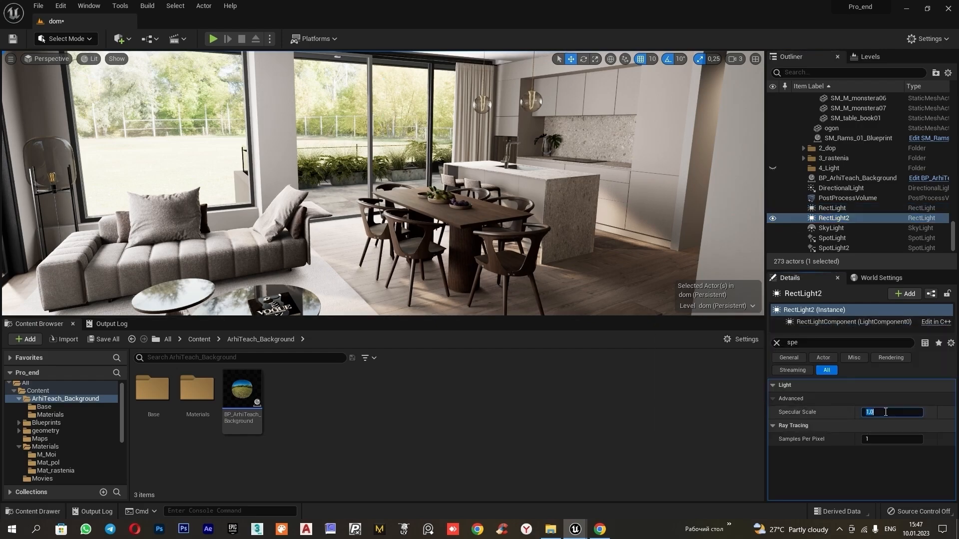
pyautogui.write('0.0')
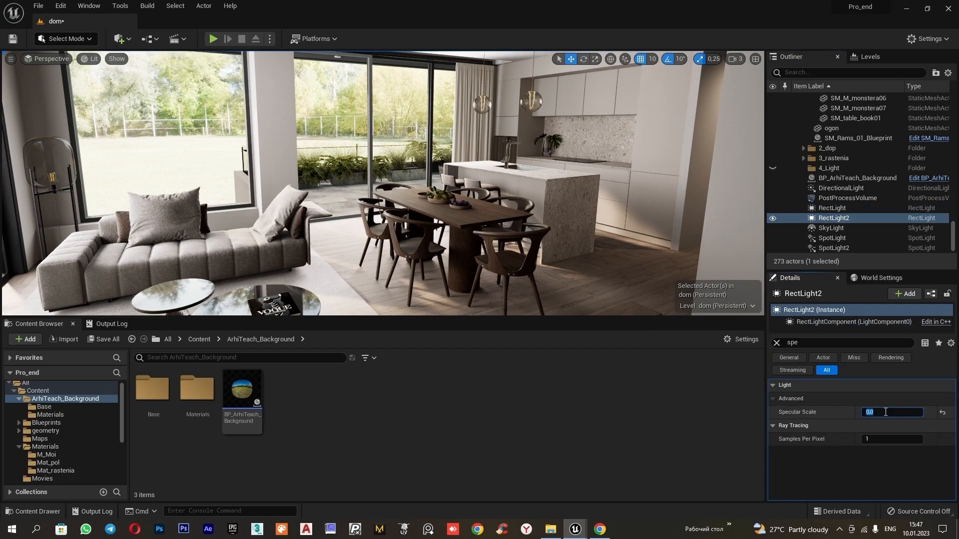
pyautogui.click(833, 219)
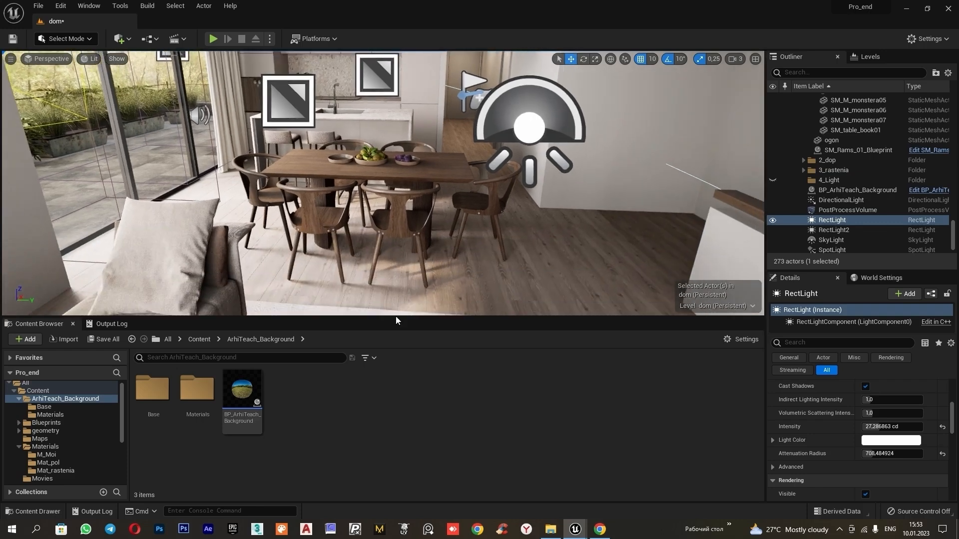
# - Place a new Directional Light from the Quick Add Lights menu
pyautogui.click(119, 39)
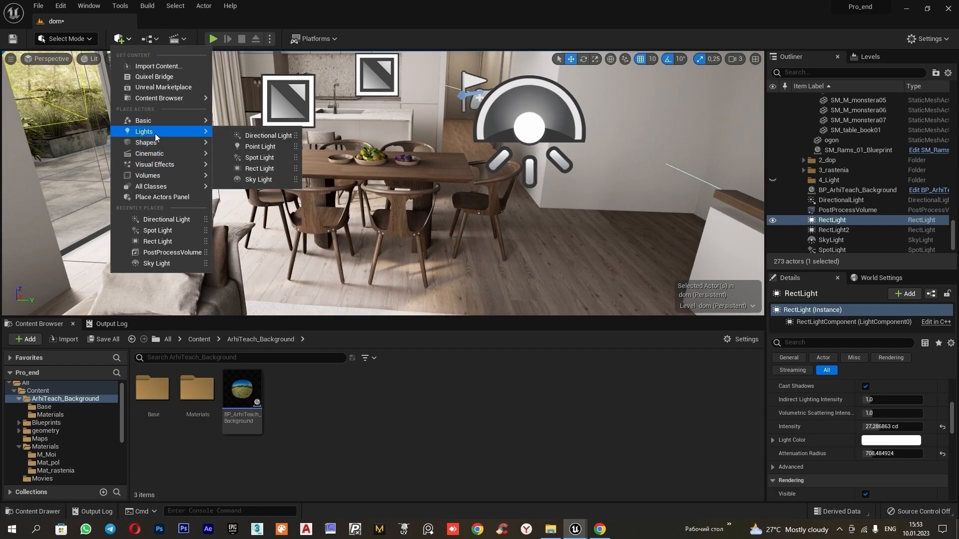
pyautogui.click(267, 135)
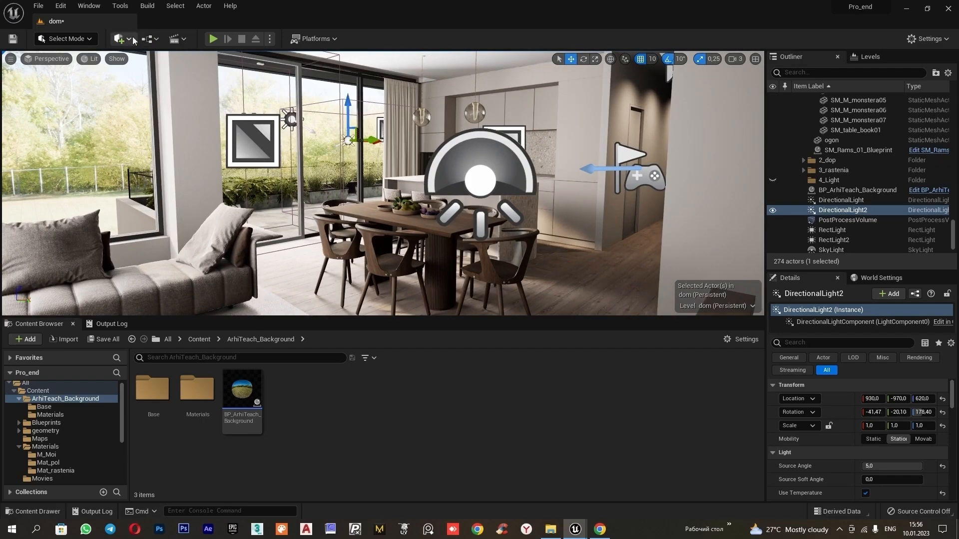
# - Place a rect light beneath the upper cabinet, enter 0.0, and enable Use Temperature
pyautogui.click(119, 38)
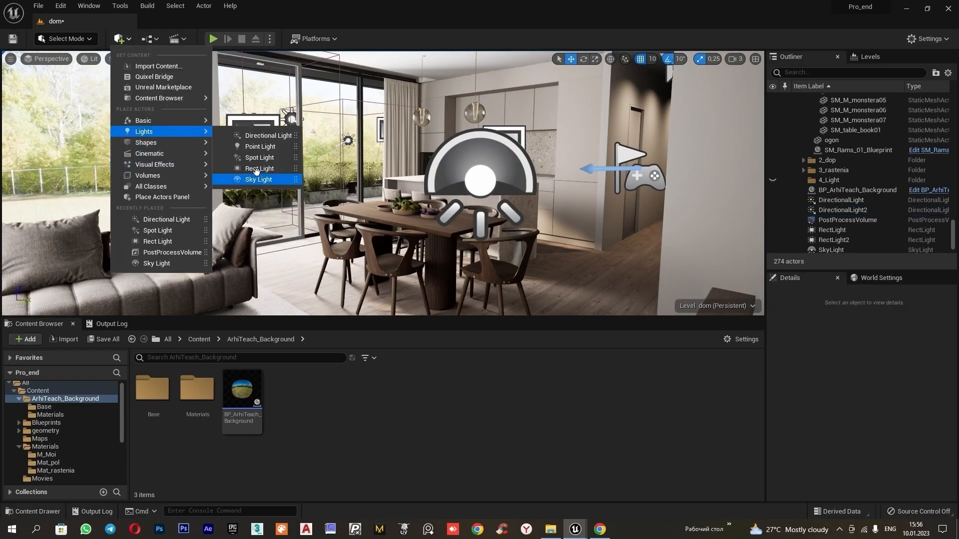
pyautogui.click(259, 169)
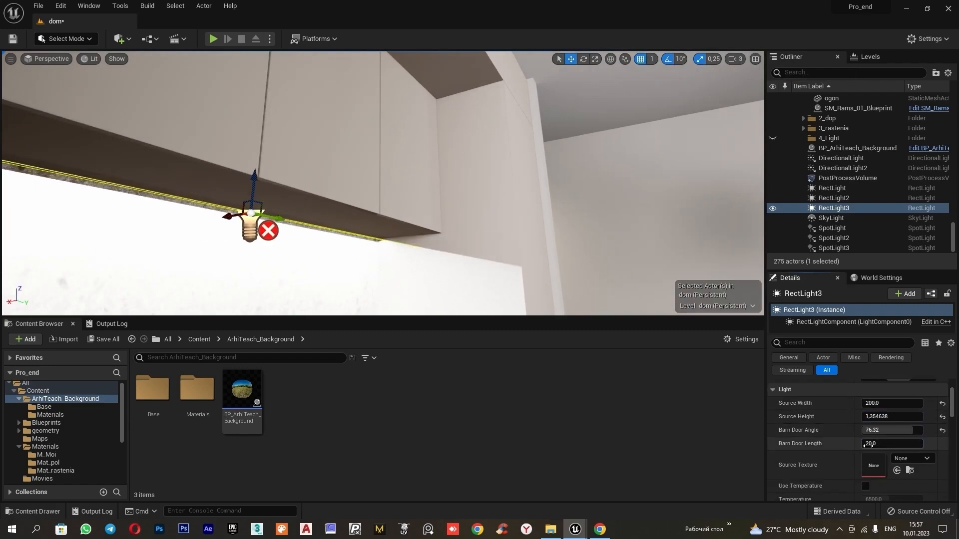
pyautogui.moveTo(892, 430); pyautogui.dragTo(869, 429)
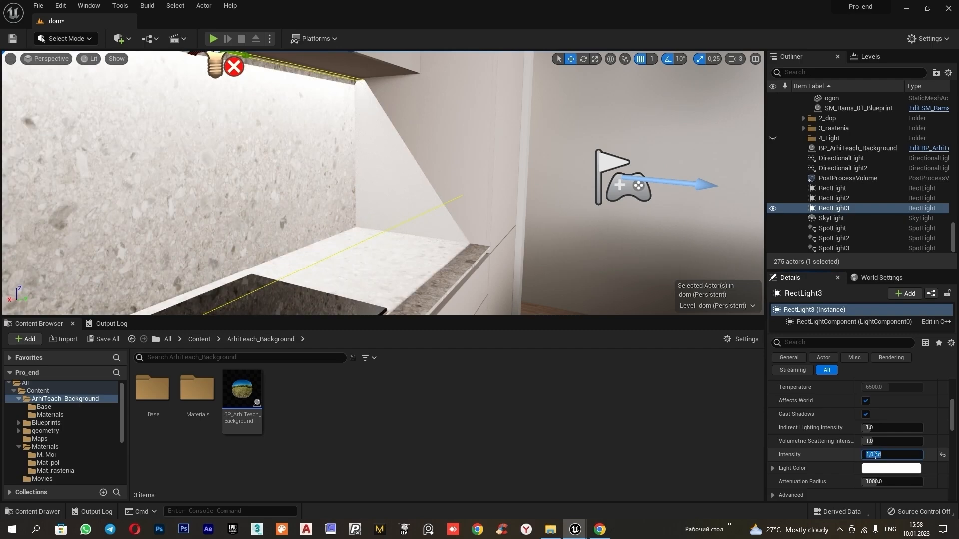
pyautogui.write('0.0')
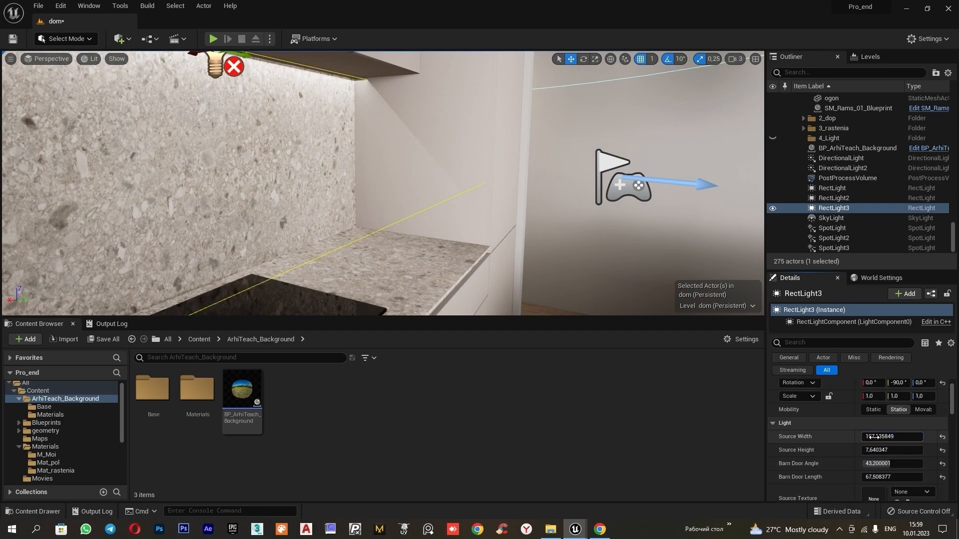
pyautogui.scroll(-3)
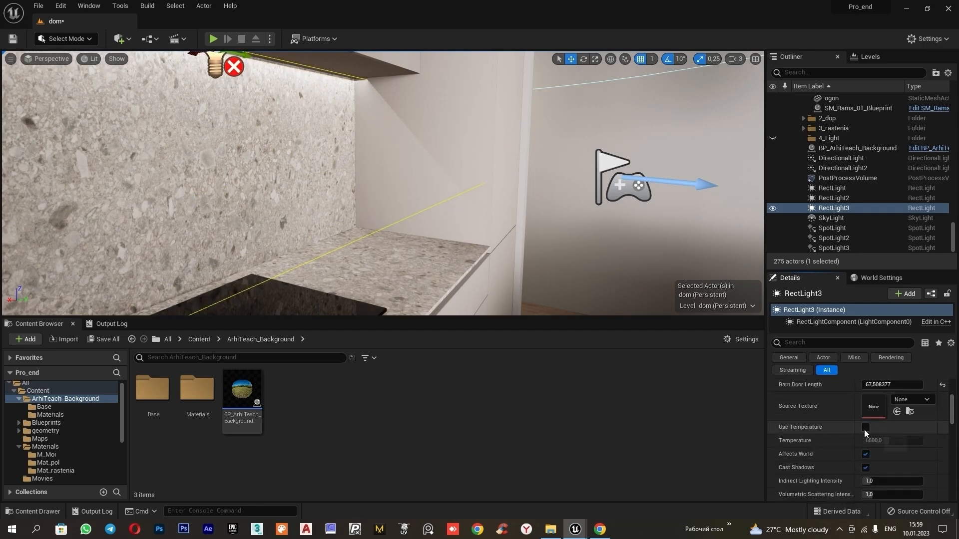
pyautogui.click(865, 427)
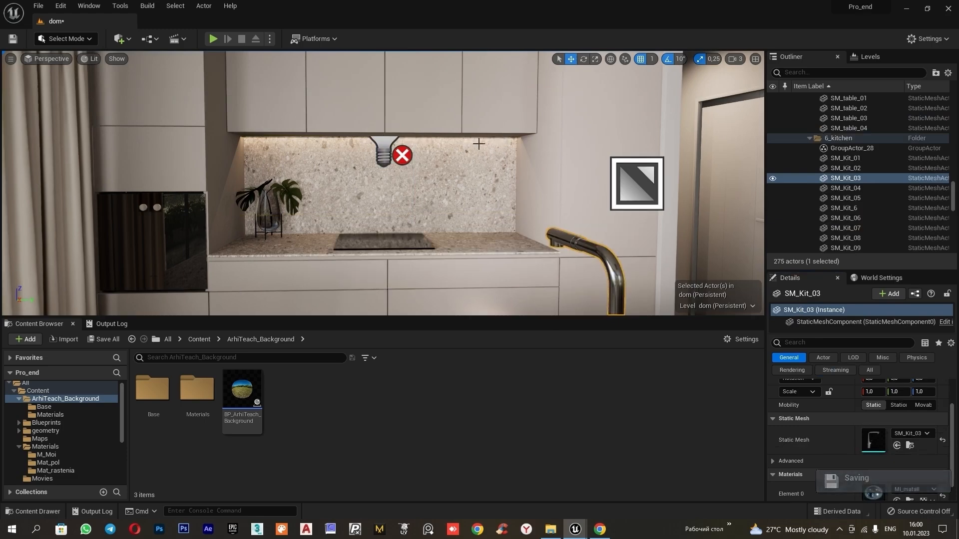
pyautogui.moveTo(457, 185)
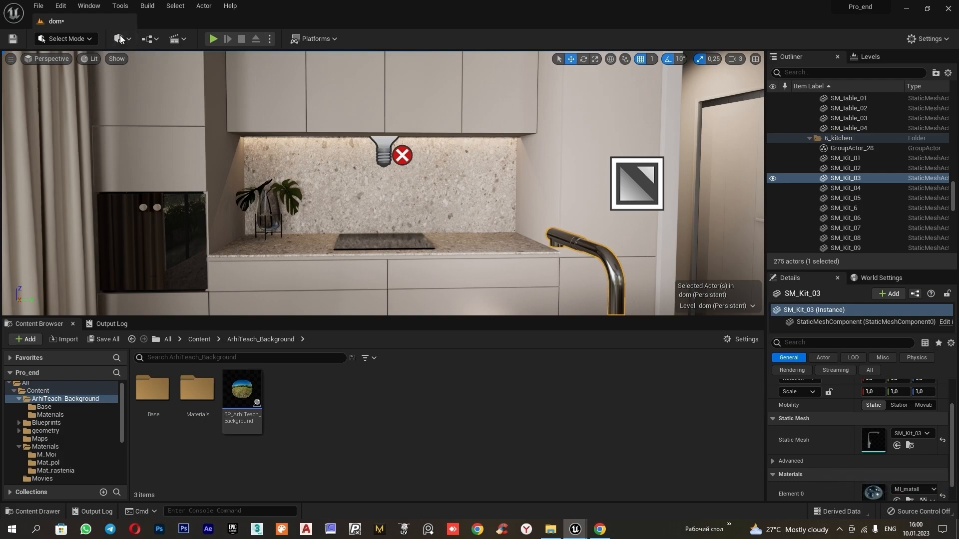
# - Add a cube strip under the cabinet and give M_emissive a warm orange glow
pyautogui.click(118, 38)
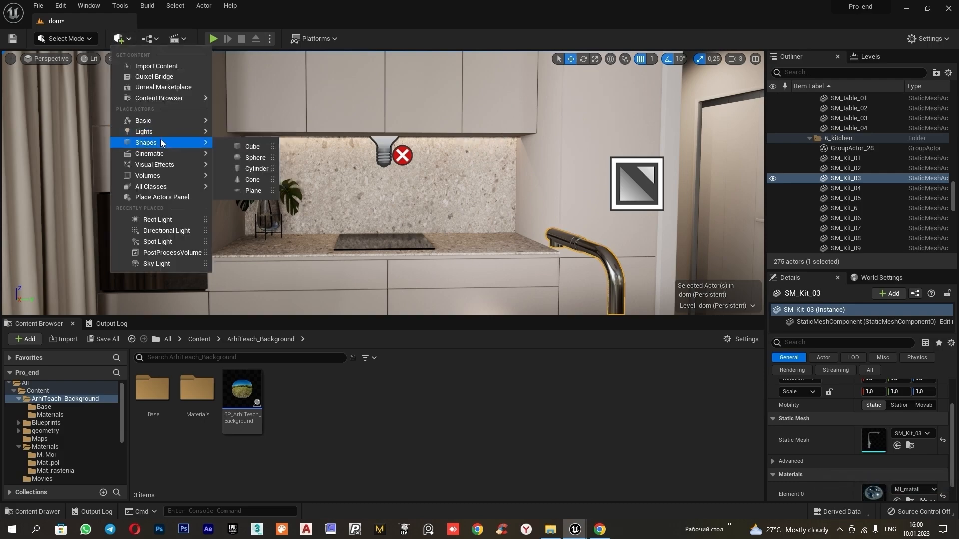
pyautogui.click(252, 146)
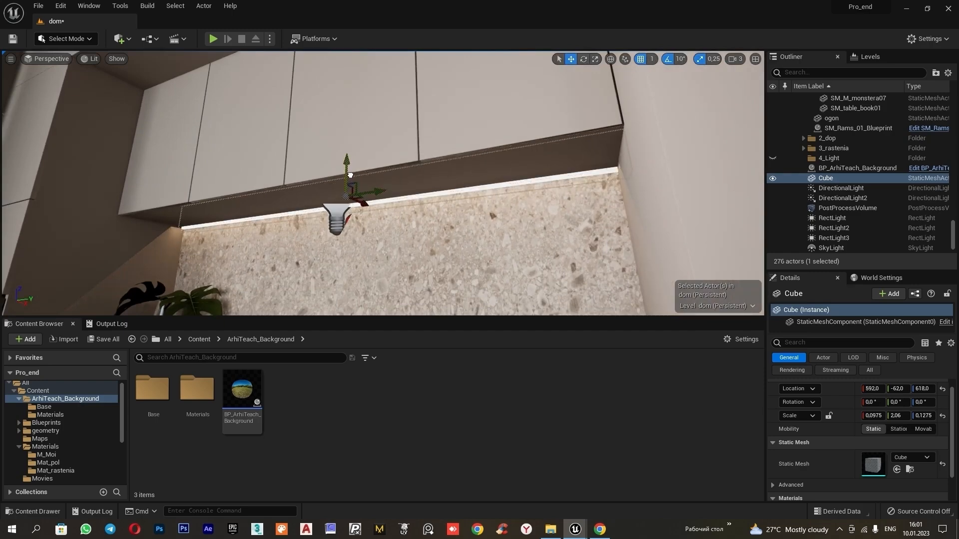
pyautogui.moveTo(346, 166); pyautogui.dragTo(347, 159)
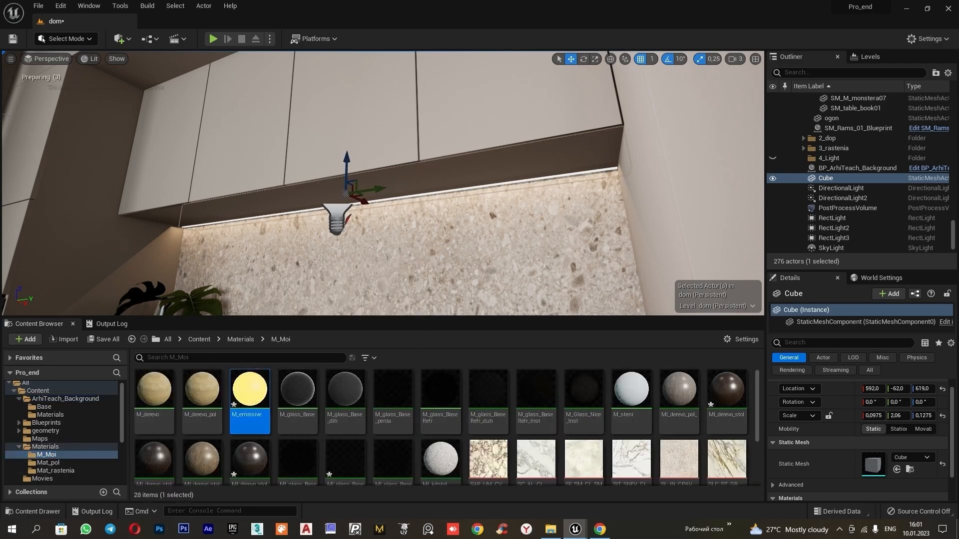
pyautogui.doubleClick(248, 389)
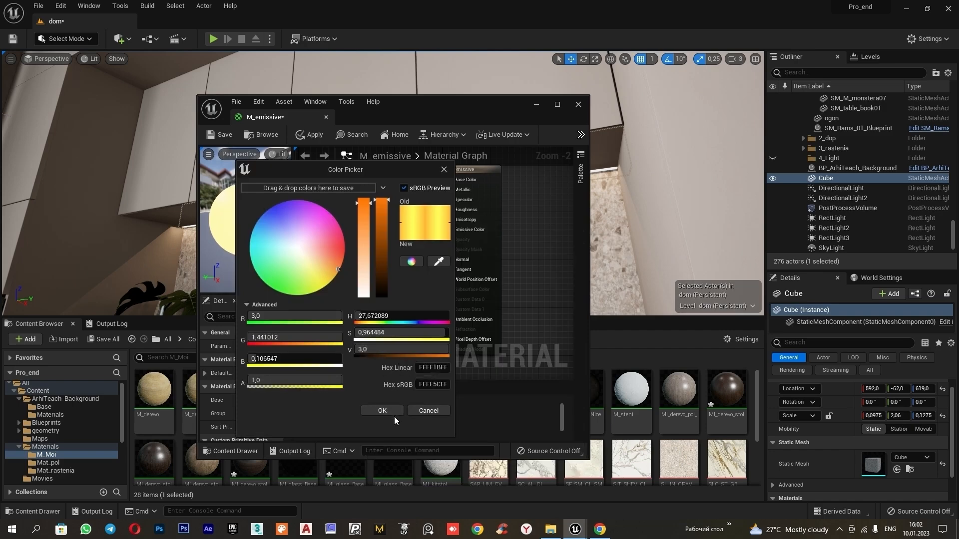
pyautogui.click(381, 411)
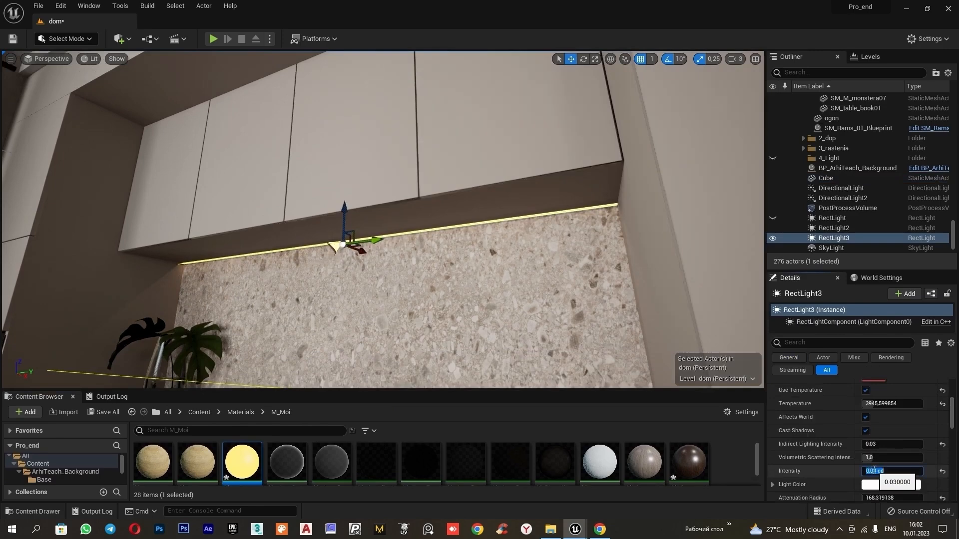
# - Set RectLight3 intensity to 0.5 and its ray-traced Samples Per Pixel to 8
pyautogui.write('0.5')
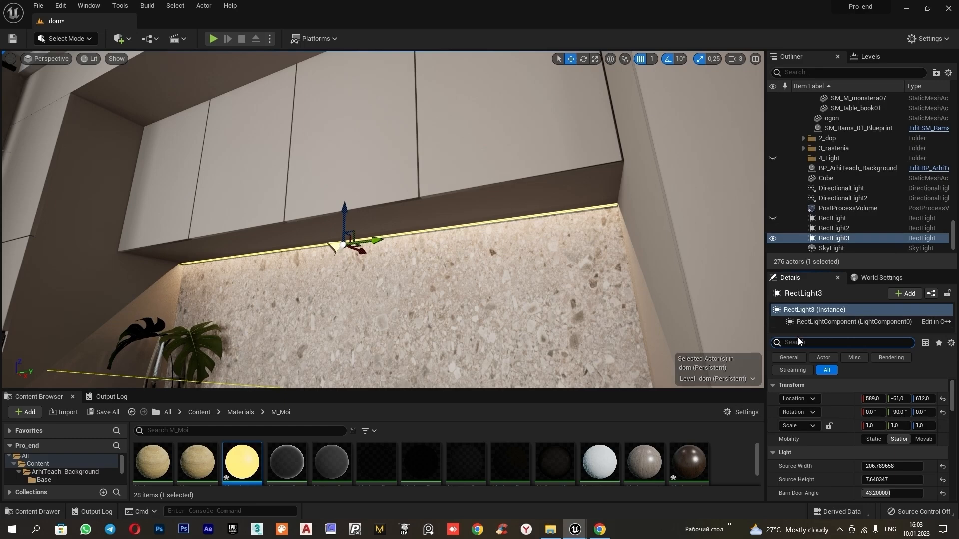
pyautogui.write('ray tr')
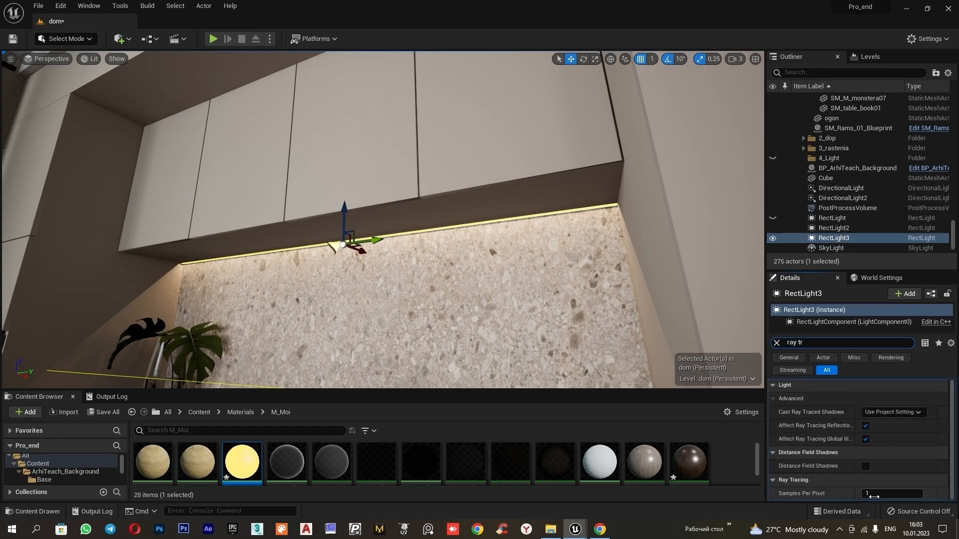
pyautogui.click(891, 493)
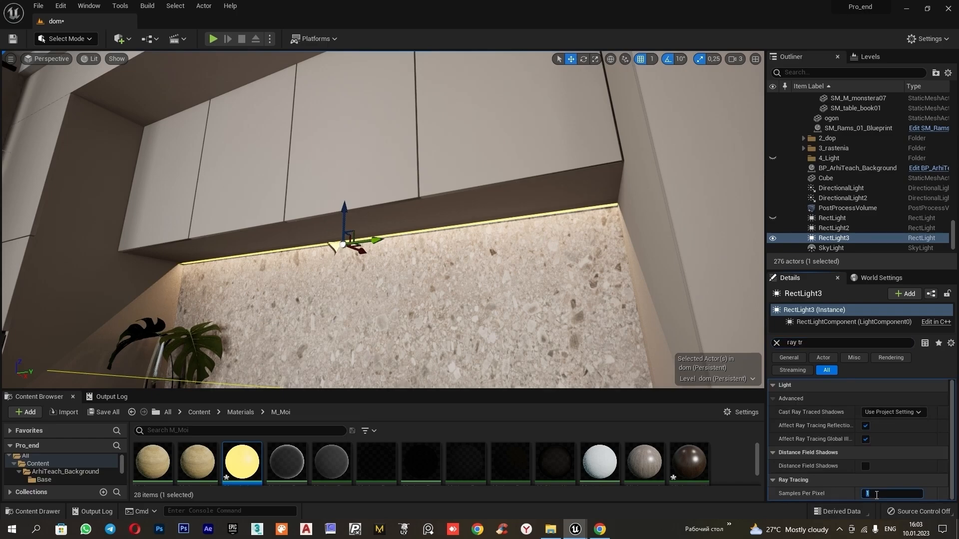
pyautogui.write('8')
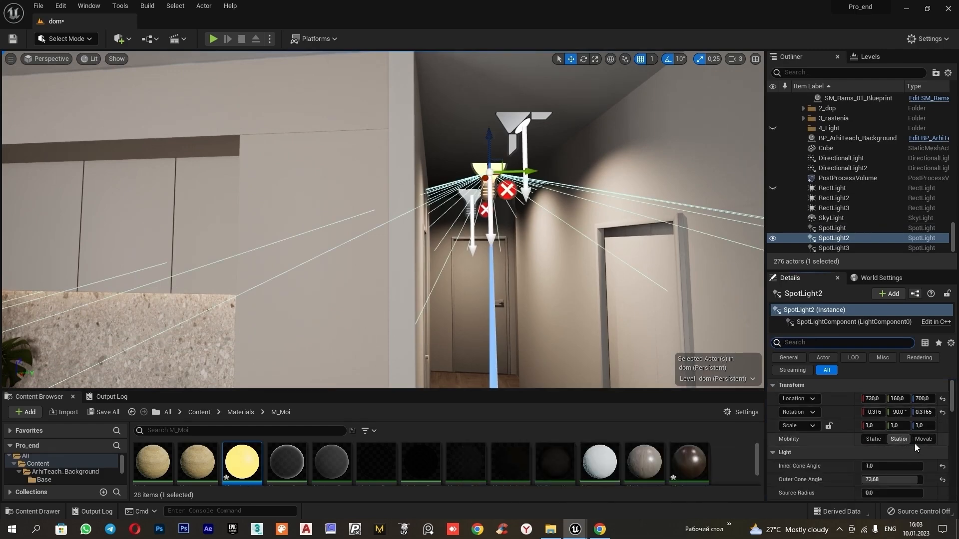
pyautogui.moveTo(923, 441)
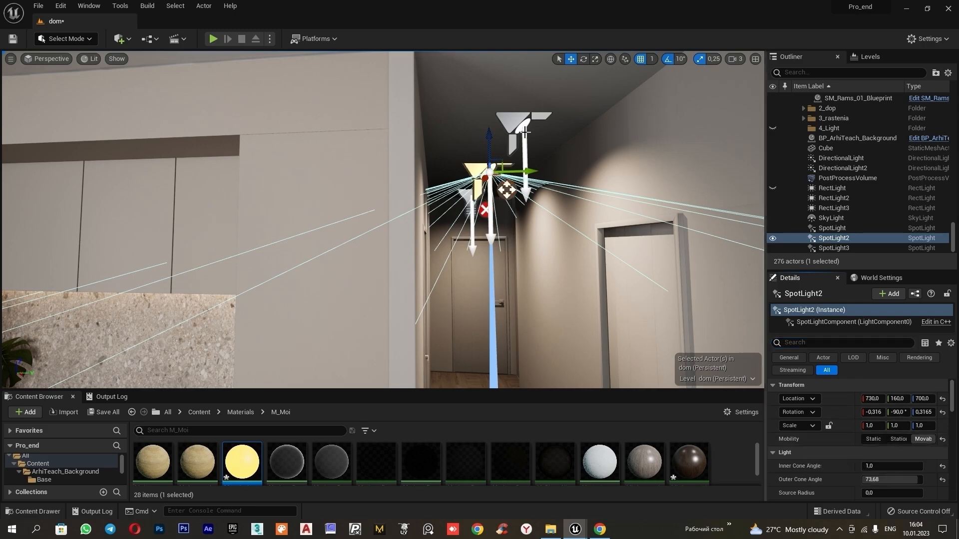
# - Switch the hallway spotlights, RectLight and RectLight3 to Movable mobility
pyautogui.click(833, 248)
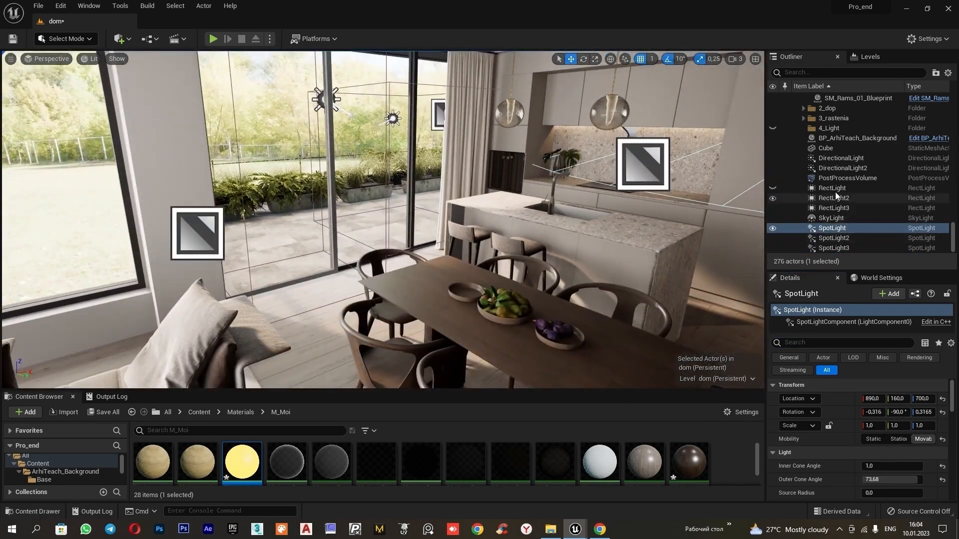
pyautogui.click(831, 188)
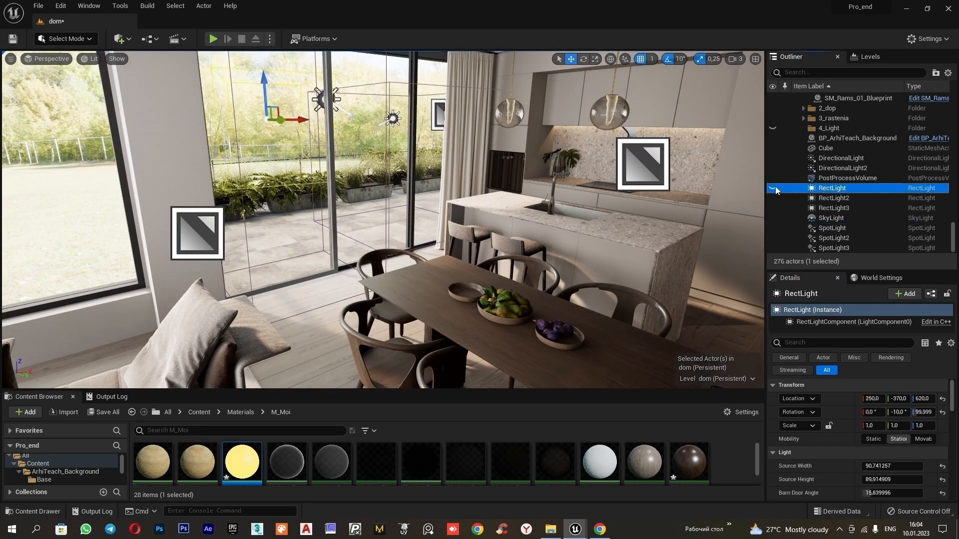
pyautogui.click(833, 198)
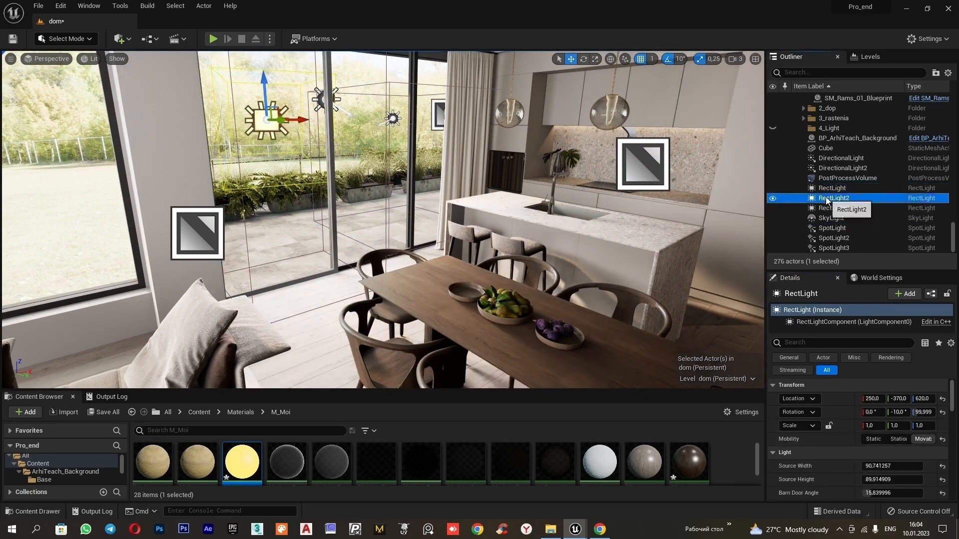
pyautogui.click(834, 208)
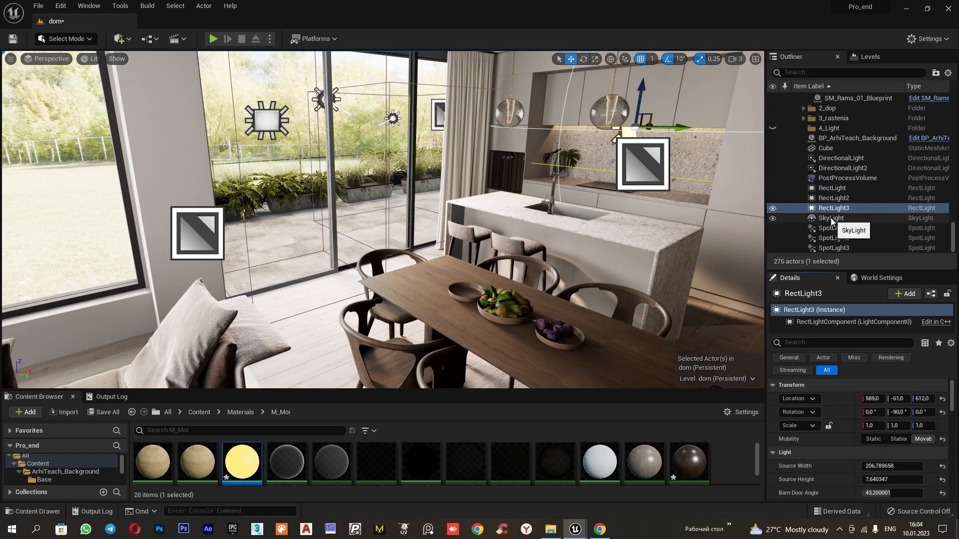
pyautogui.click(834, 247)
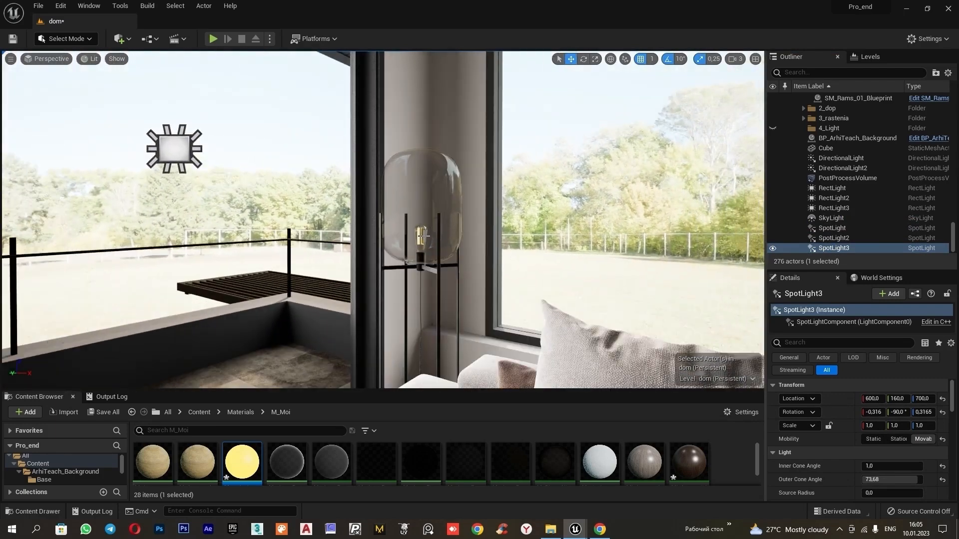
pyautogui.click(847, 177)
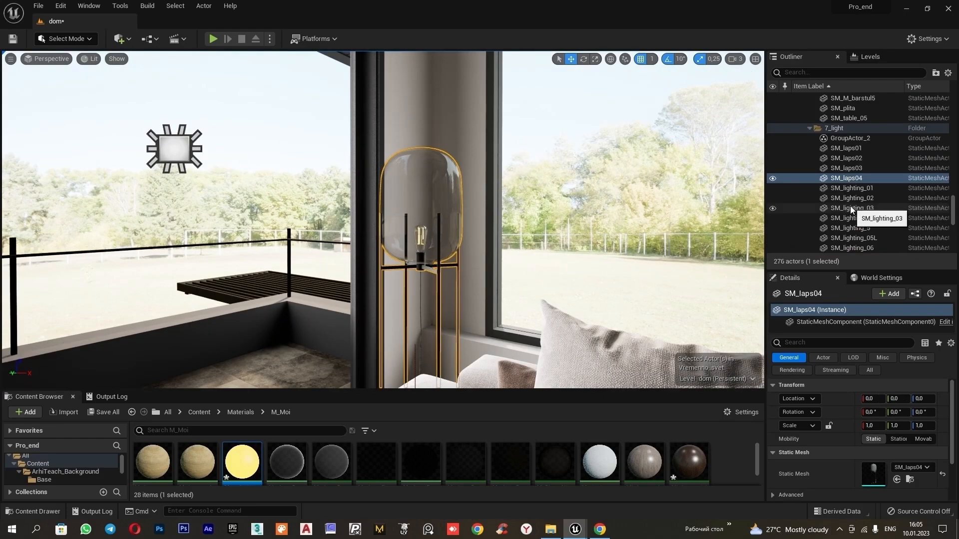
# - Enable Use Emissive for Static Lighting on the SM_laps02 lamp bulb
pyautogui.click(846, 158)
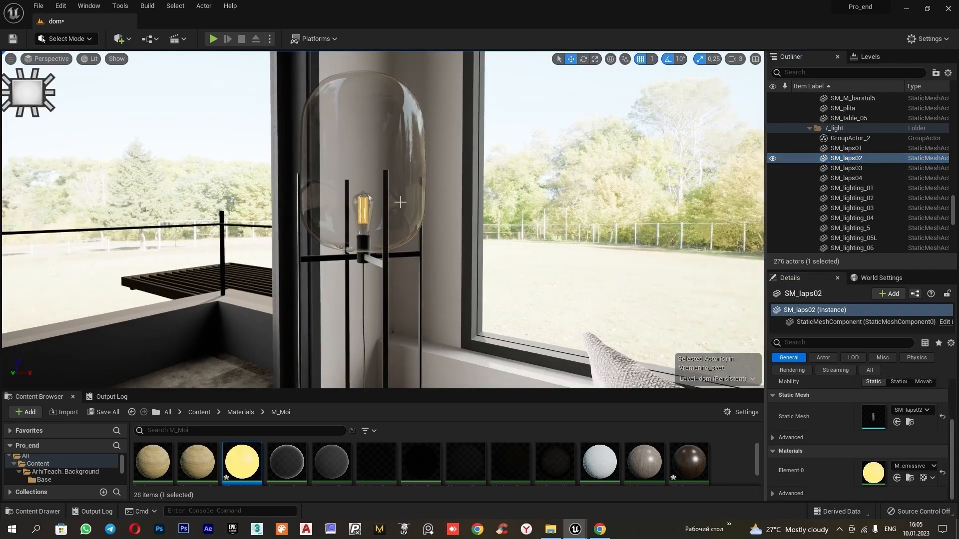
pyautogui.moveTo(403, 296)
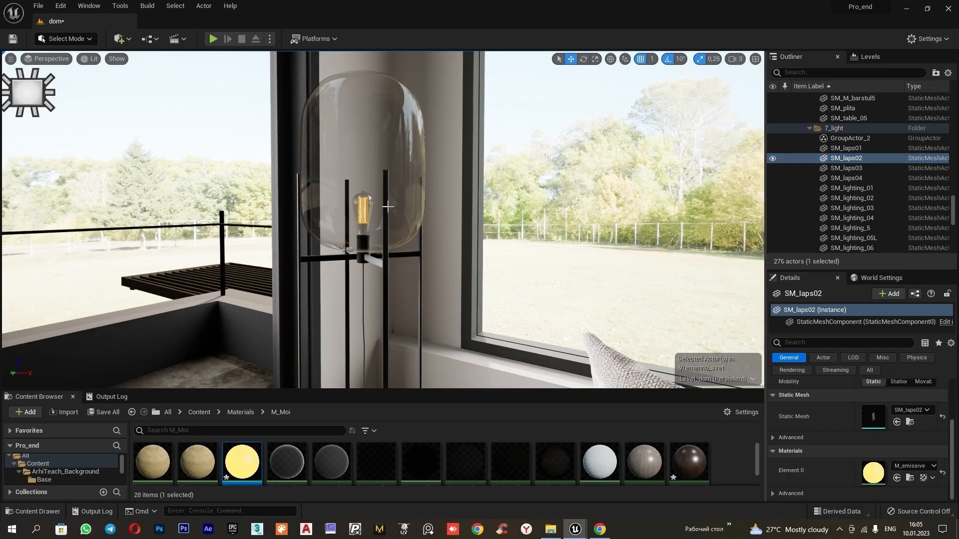
pyautogui.click(844, 343)
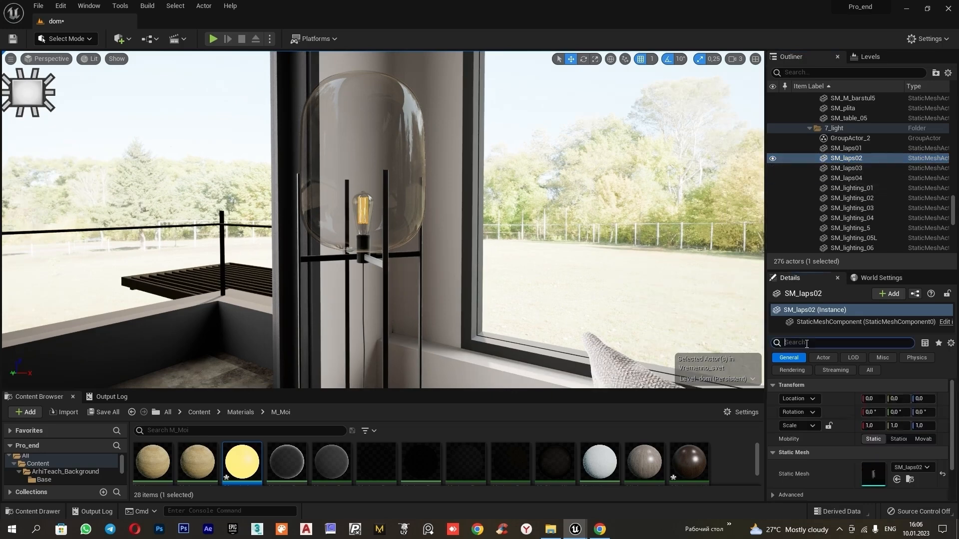
pyautogui.write('emis')
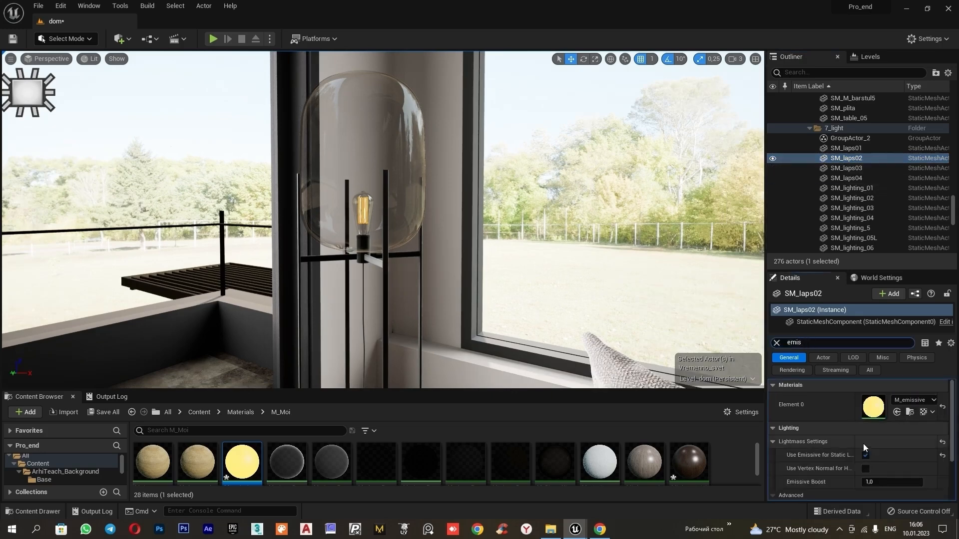
pyautogui.click(886, 456)
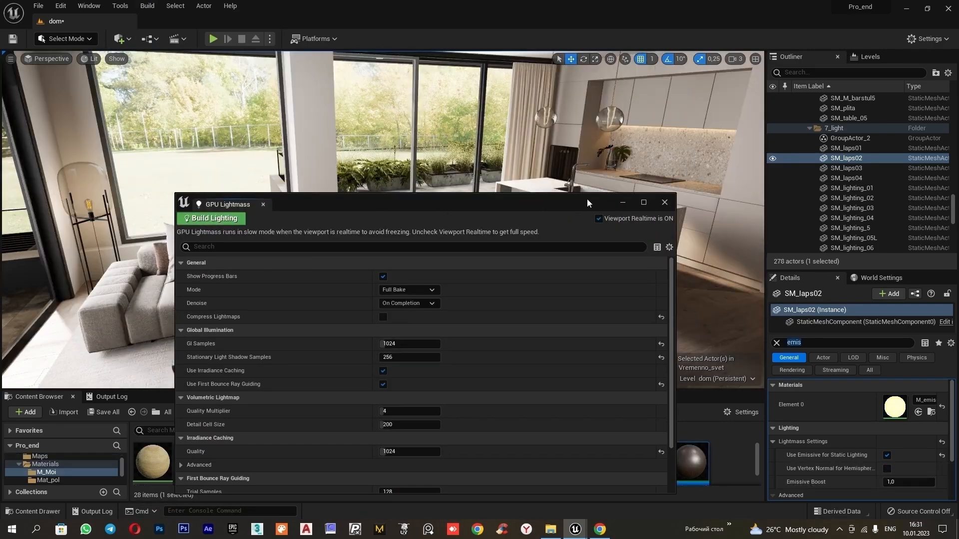
# - Start the GPU Lightmass Build Lighting bake
pyautogui.click(664, 202)
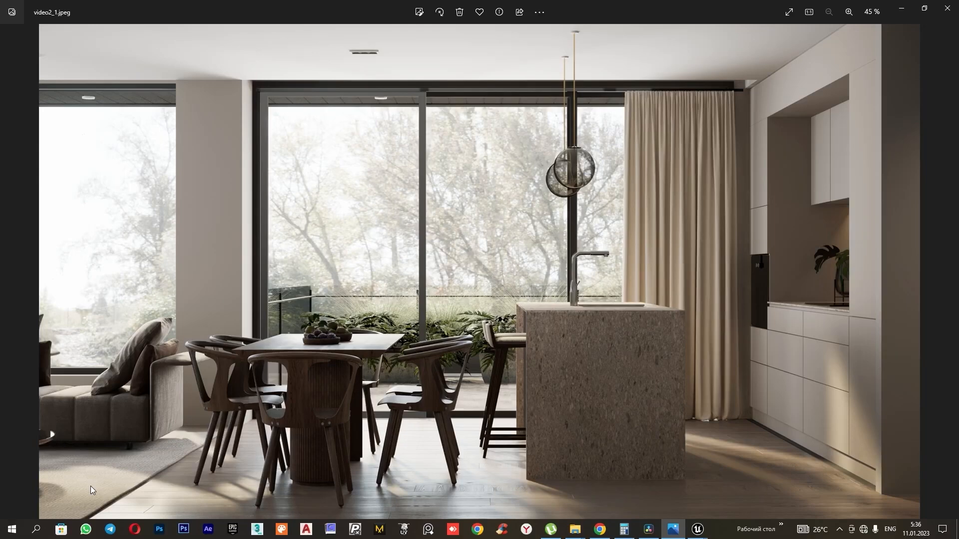
# - Step through three more renders, including the sofa-and-floor-lamp close-up and dining table detail
pyautogui.press('Right')
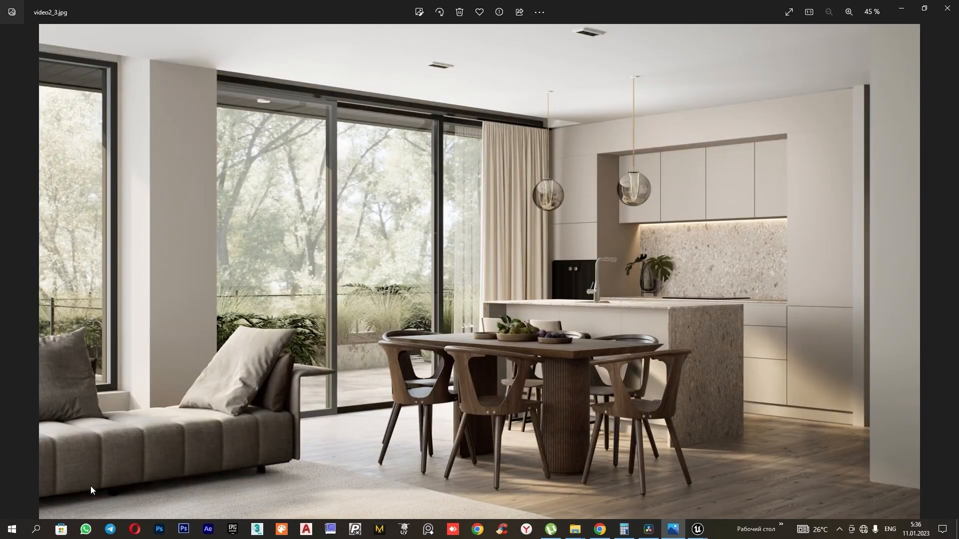
pyautogui.press('Right')
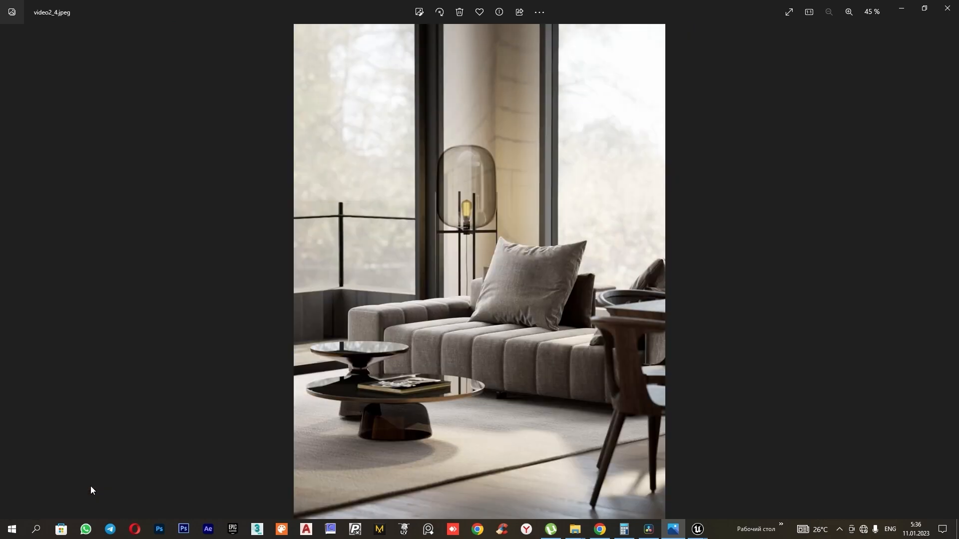
pyautogui.press('Right')
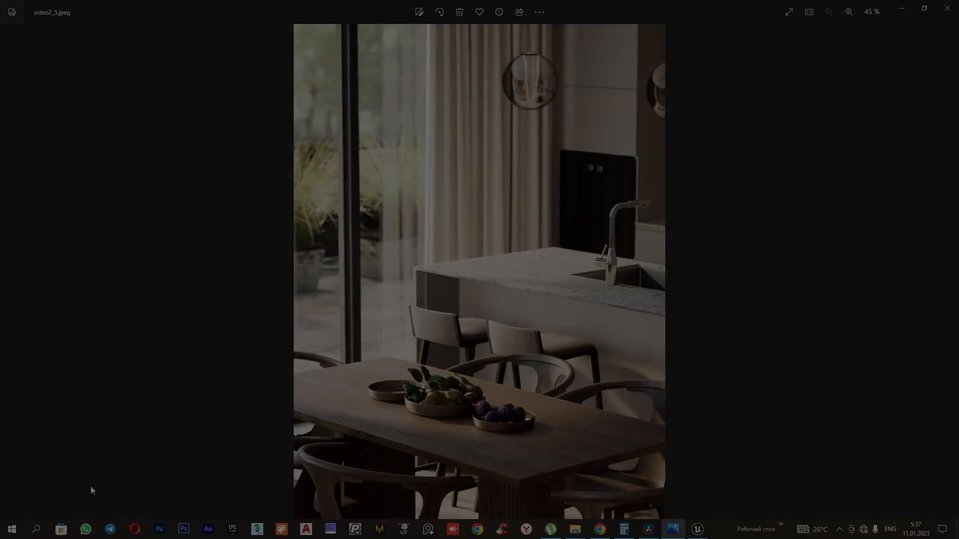